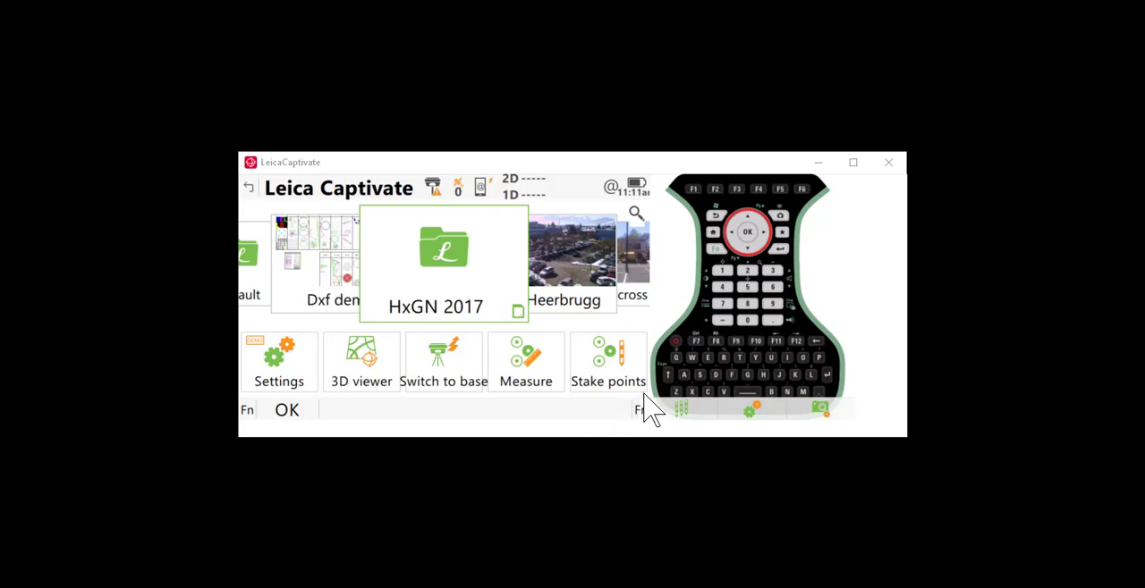
Go into instrument Settings and launch the RTK Rover Wizard for a new profile
{"action": "left_click", "coordinate": [279, 362]}
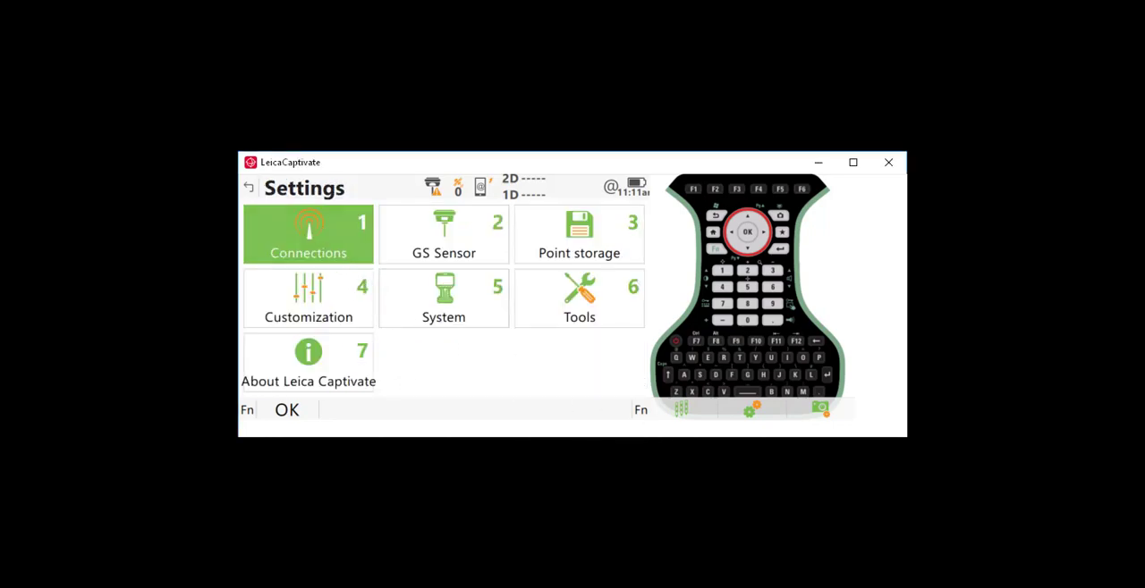
{"action": "left_click", "coordinate": [308, 235]}
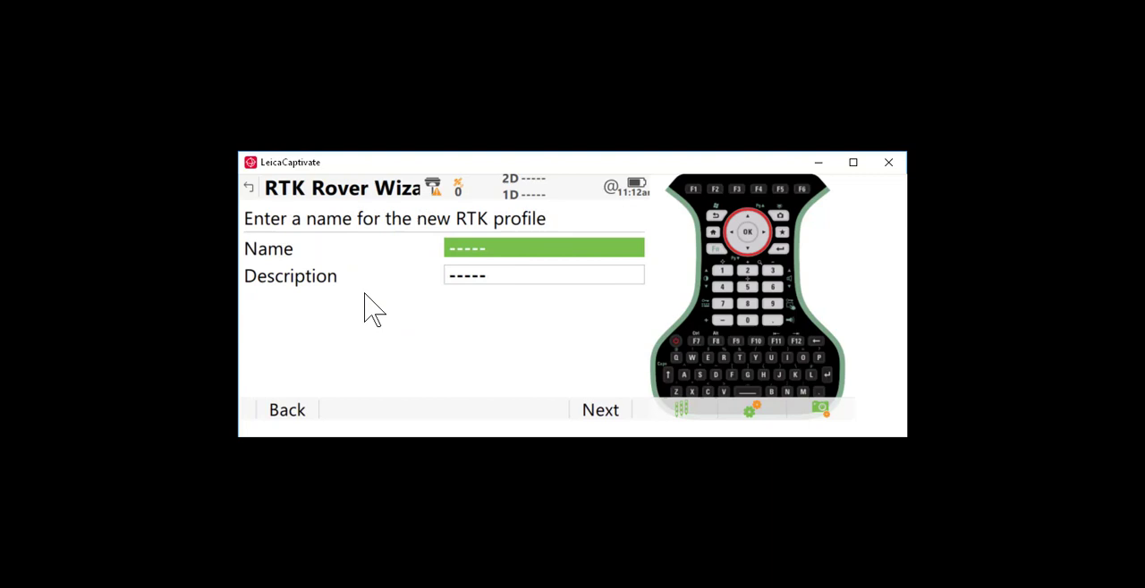
Name the new RTK profile Smart Net Virginia and continue
{"action": "type", "text": "Smart Net V"}
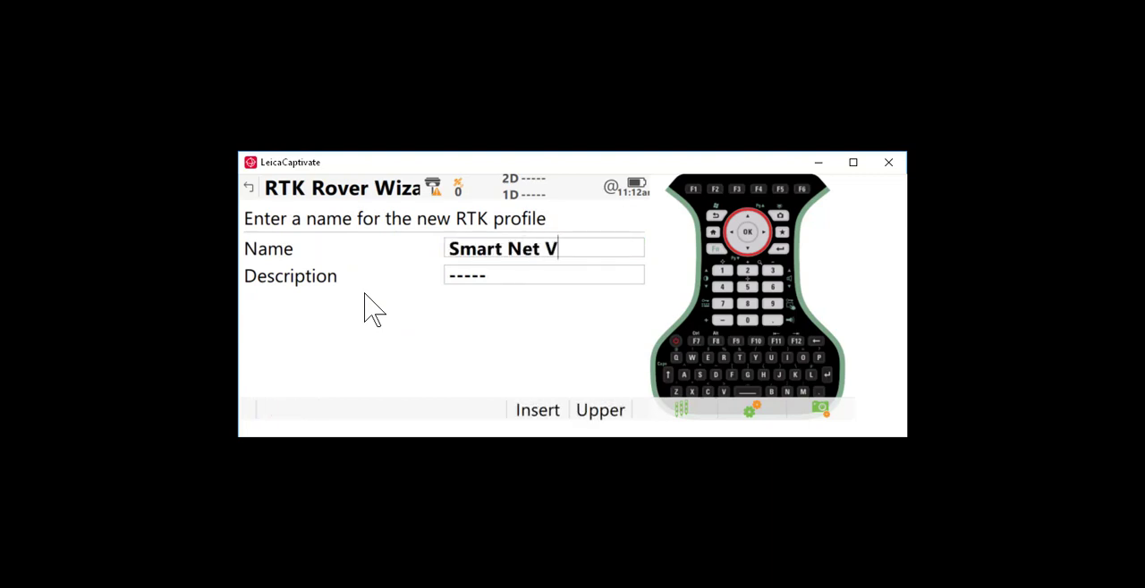
{"action": "type", "text": "irginia"}
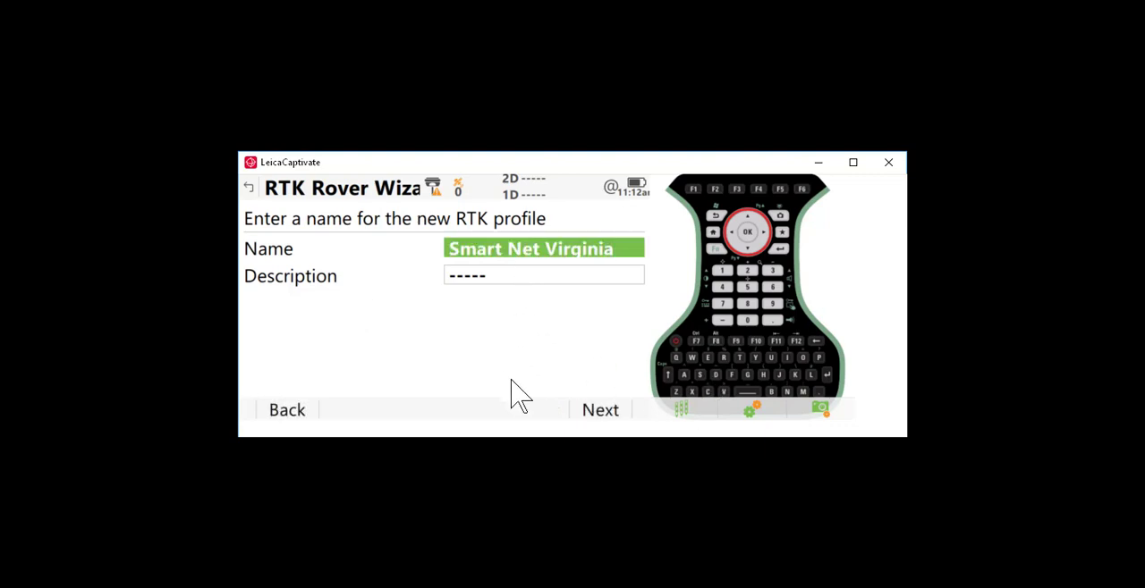
{"action": "left_click", "coordinate": [599, 409]}
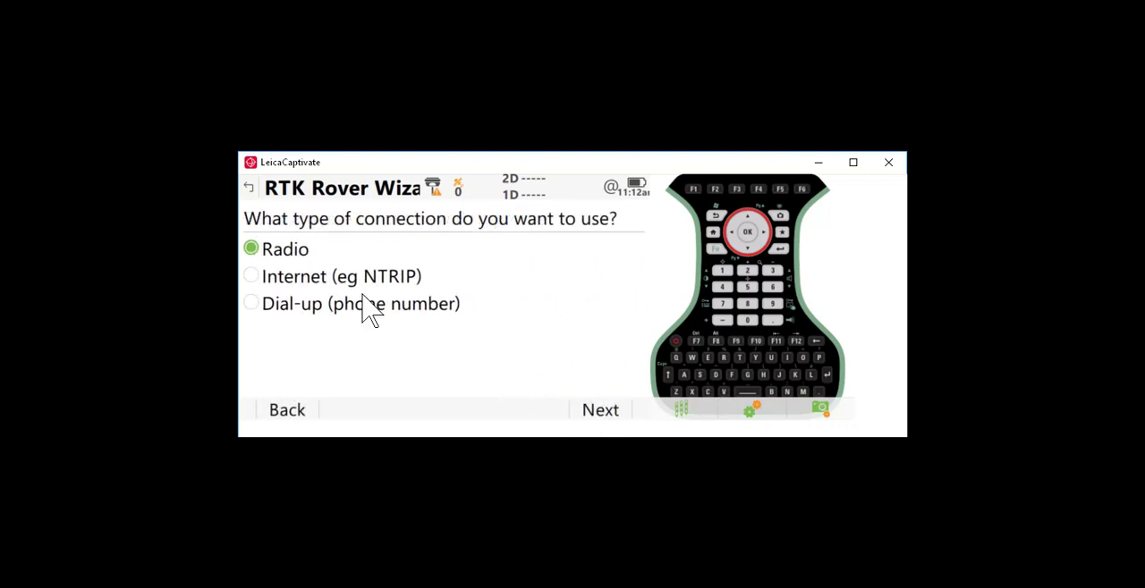
{"action": "mouse_move", "coordinate": [287, 300]}
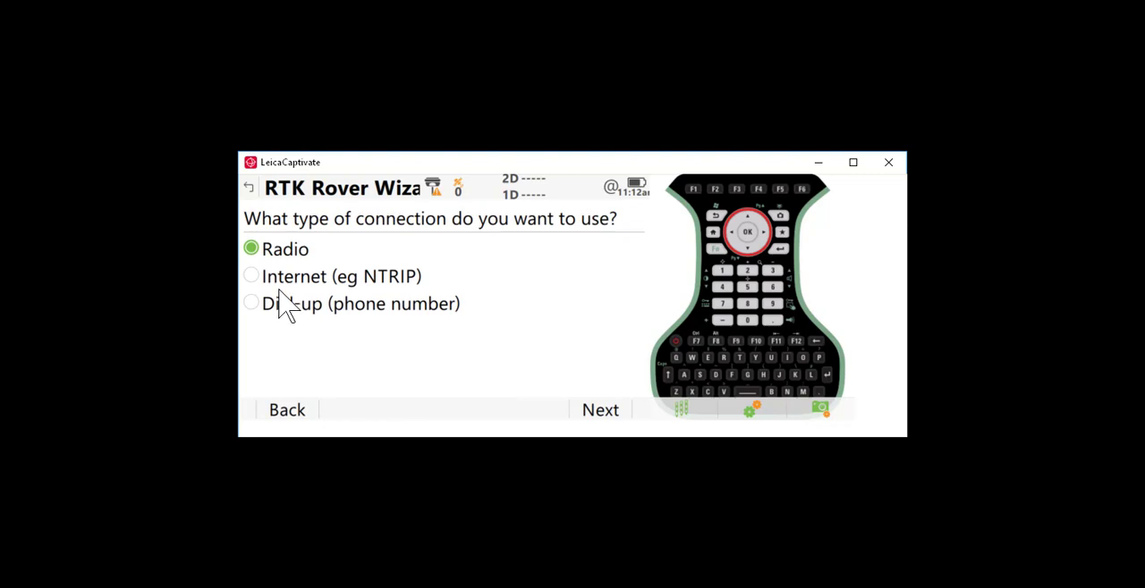
{"action": "mouse_move", "coordinate": [289, 308]}
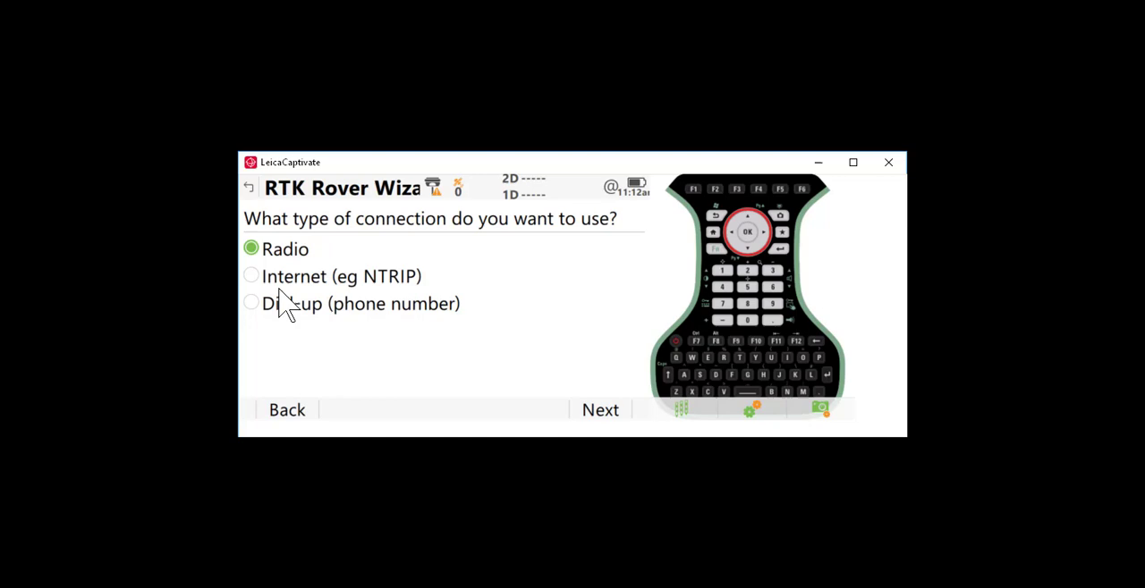
Choose an Internet (NTRIP) connection through the CS 3.5G modem port
{"action": "left_click", "coordinate": [251, 276]}
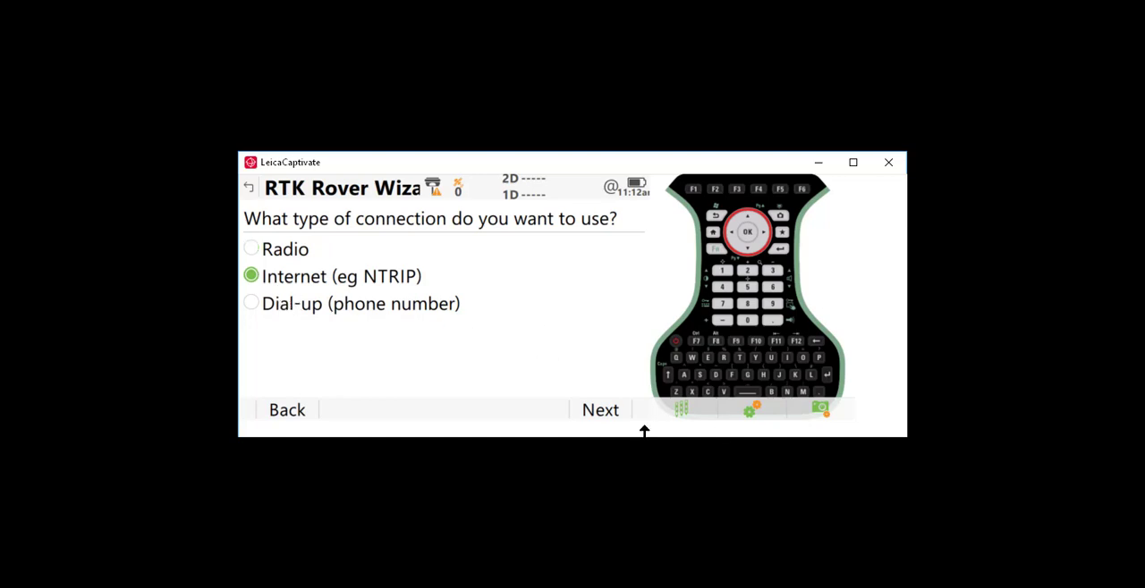
{"action": "left_click", "coordinate": [599, 409]}
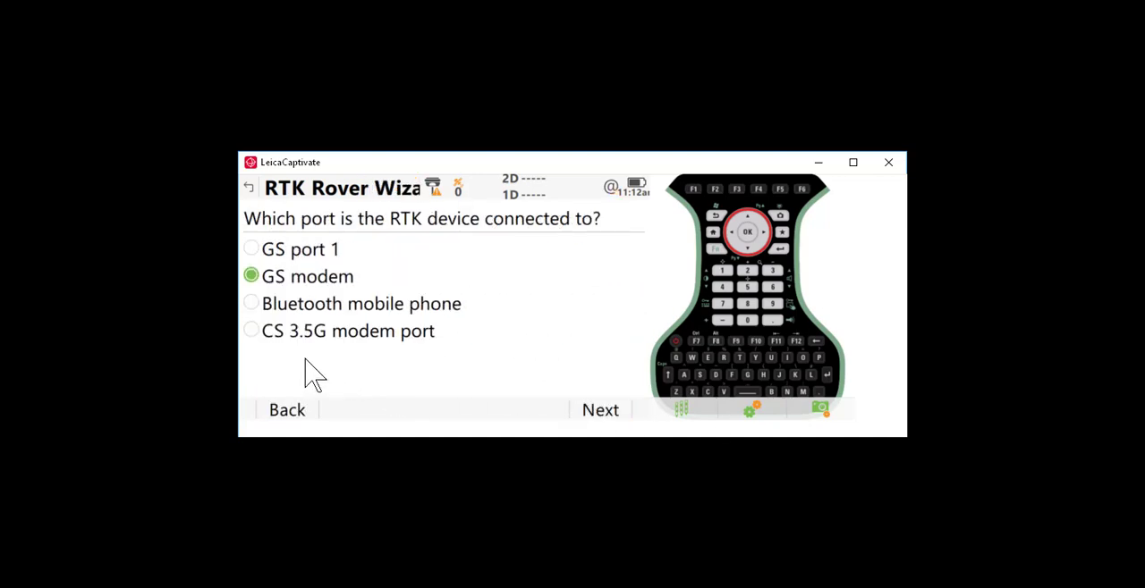
{"action": "mouse_move", "coordinate": [320, 349]}
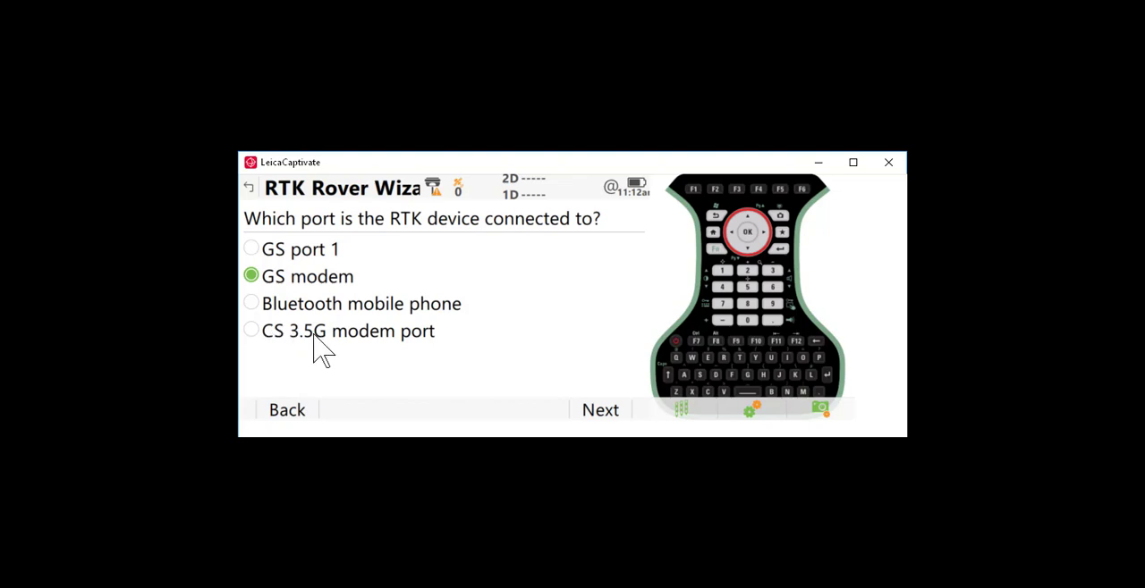
{"action": "left_click", "coordinate": [251, 330]}
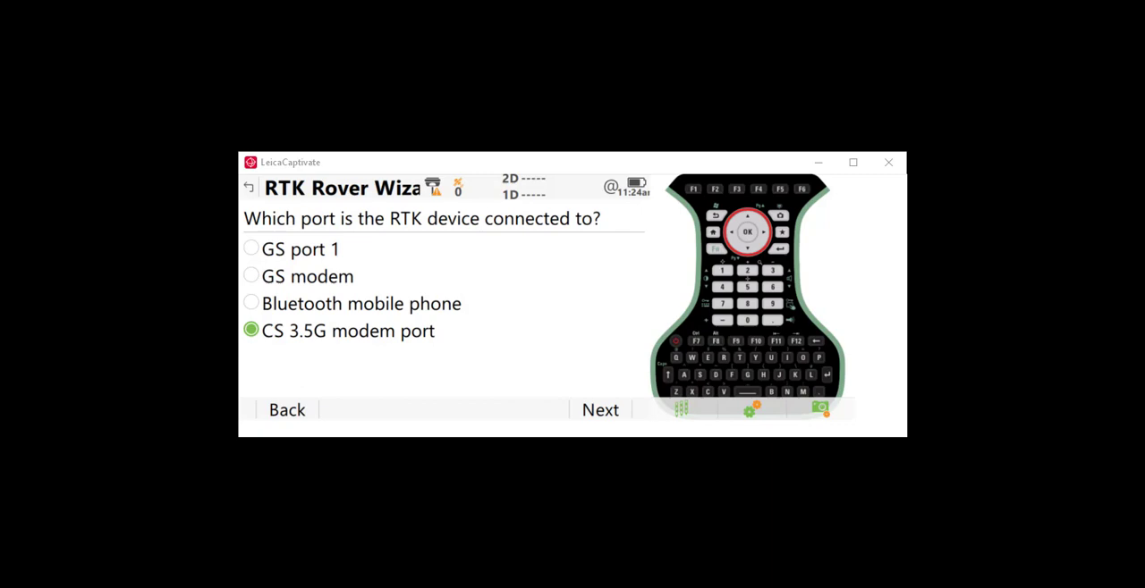
{"action": "mouse_move", "coordinate": [610, 433]}
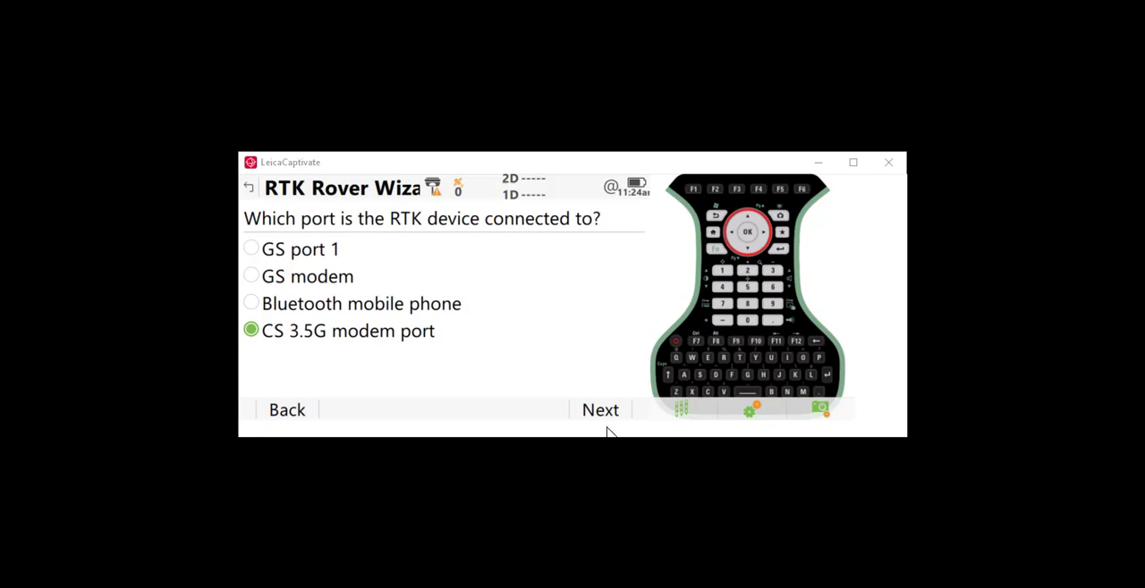
Accept the Cinterion 3.5G device, SIM PIN/PUK codes and GPRS/CDMA connection up to the APN page
{"action": "left_click", "coordinate": [599, 409]}
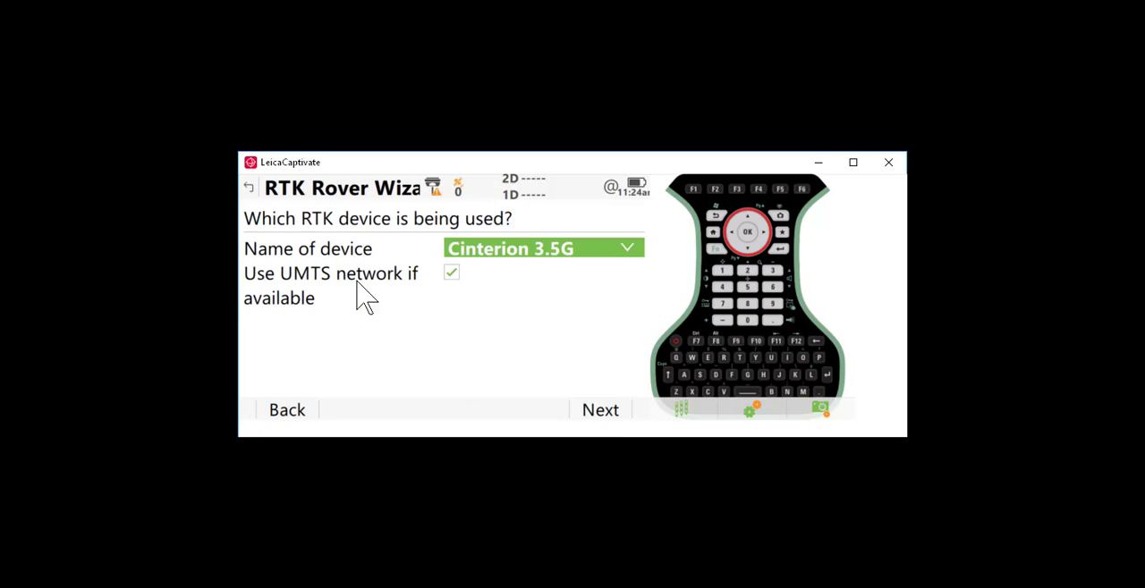
{"action": "left_click", "coordinate": [599, 409]}
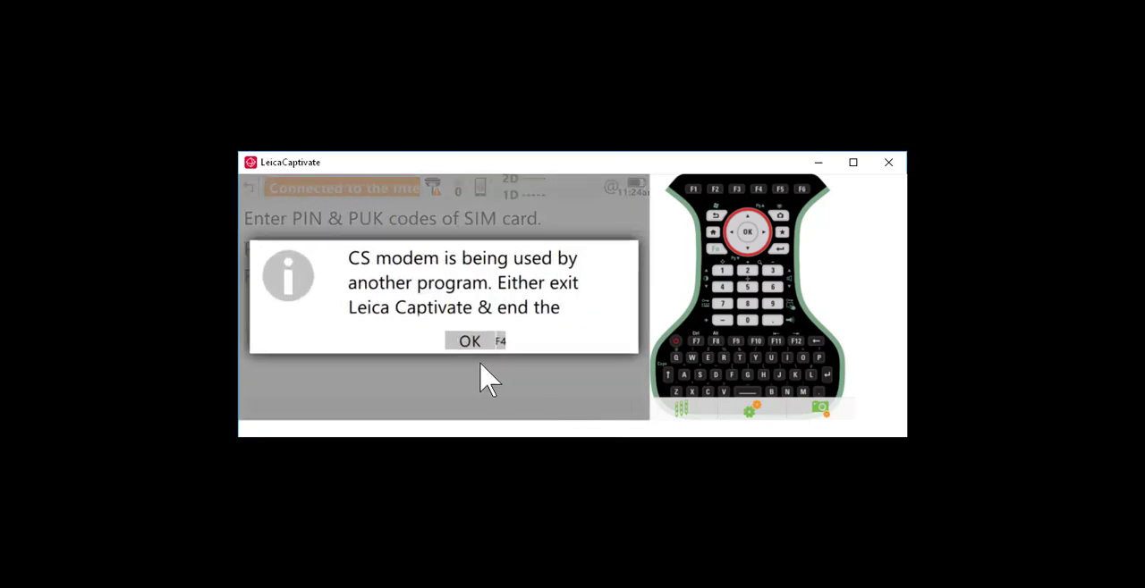
{"action": "left_click", "coordinate": [469, 342]}
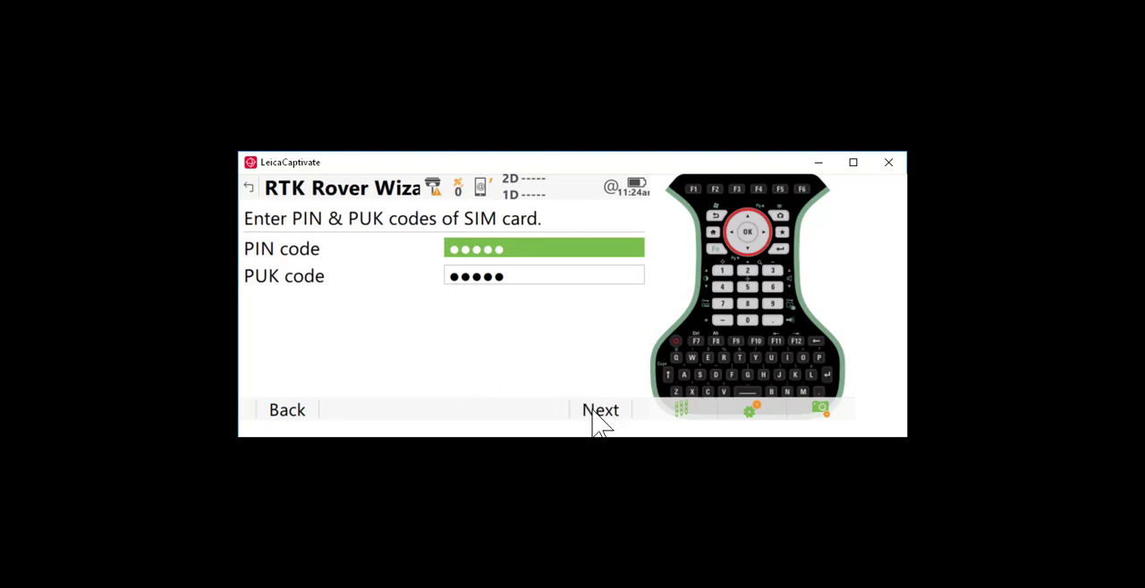
{"action": "left_click", "coordinate": [600, 409]}
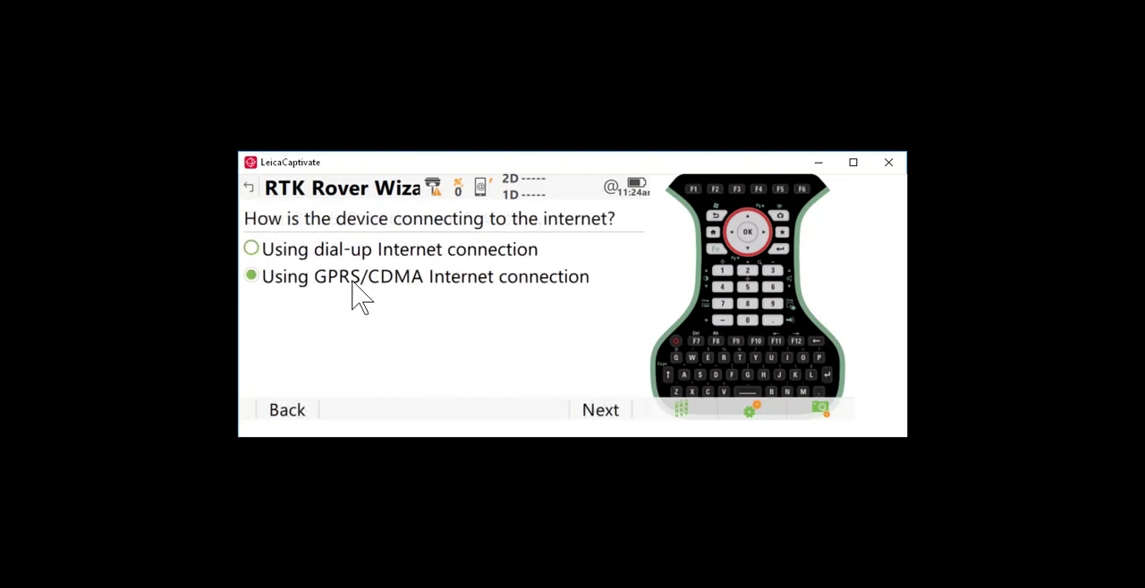
{"action": "mouse_move", "coordinate": [322, 309]}
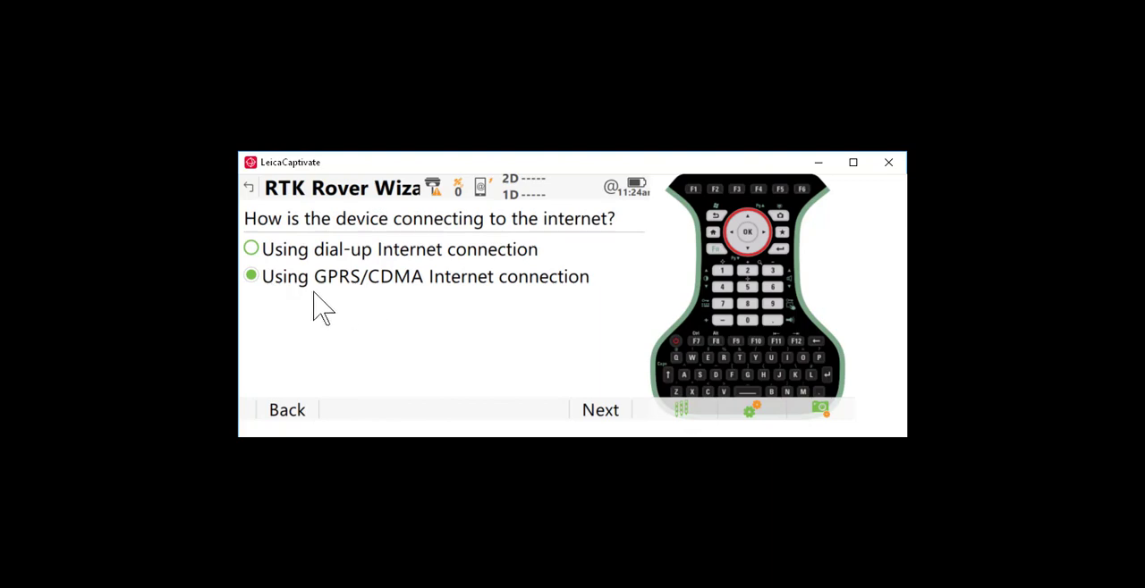
{"action": "mouse_move", "coordinate": [447, 304]}
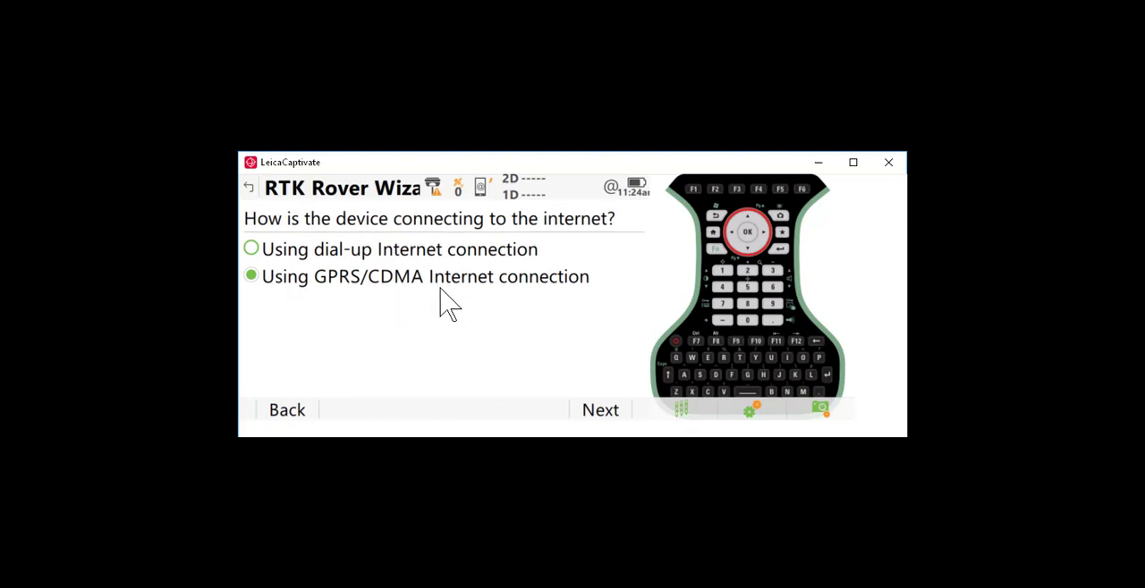
{"action": "left_click", "coordinate": [599, 410]}
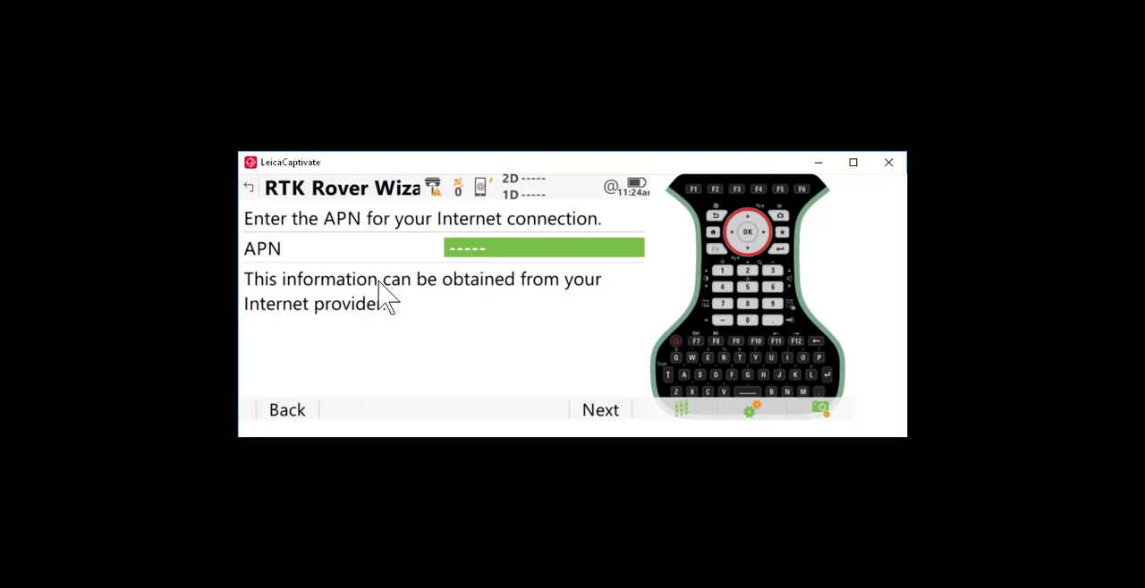
{"action": "mouse_move", "coordinate": [621, 421]}
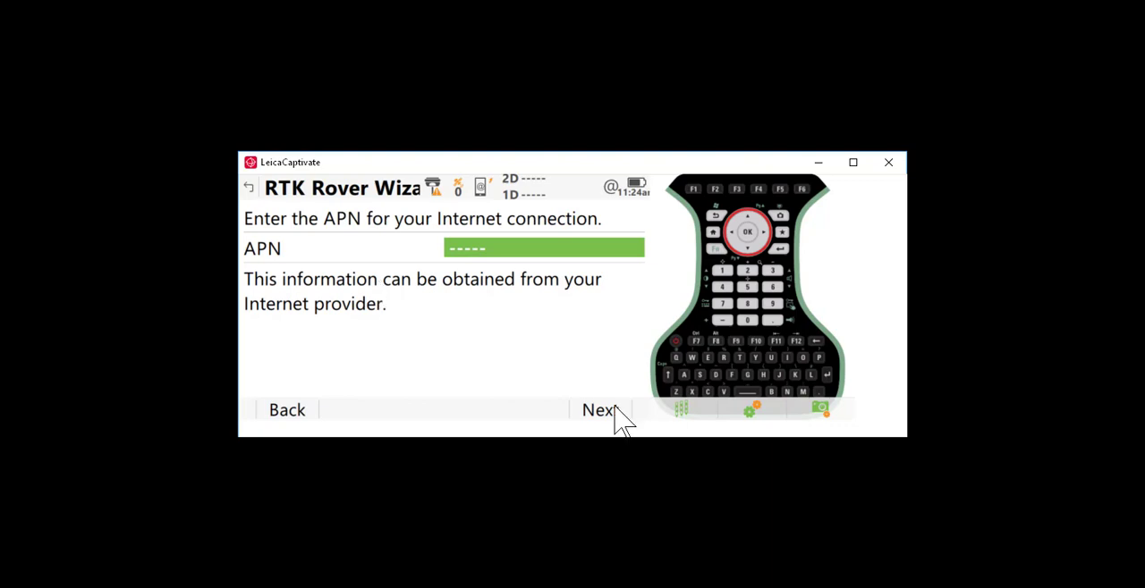
Skip the APN and optional internet settings, keeping 'Create a new server' selected
{"action": "left_click", "coordinate": [598, 409]}
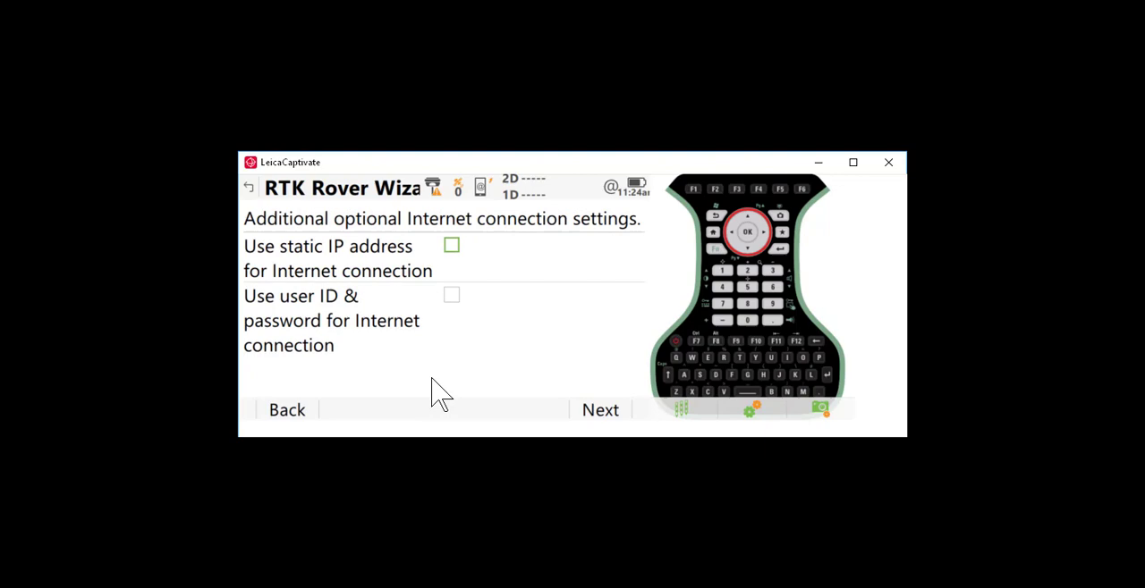
{"action": "mouse_move", "coordinate": [355, 349]}
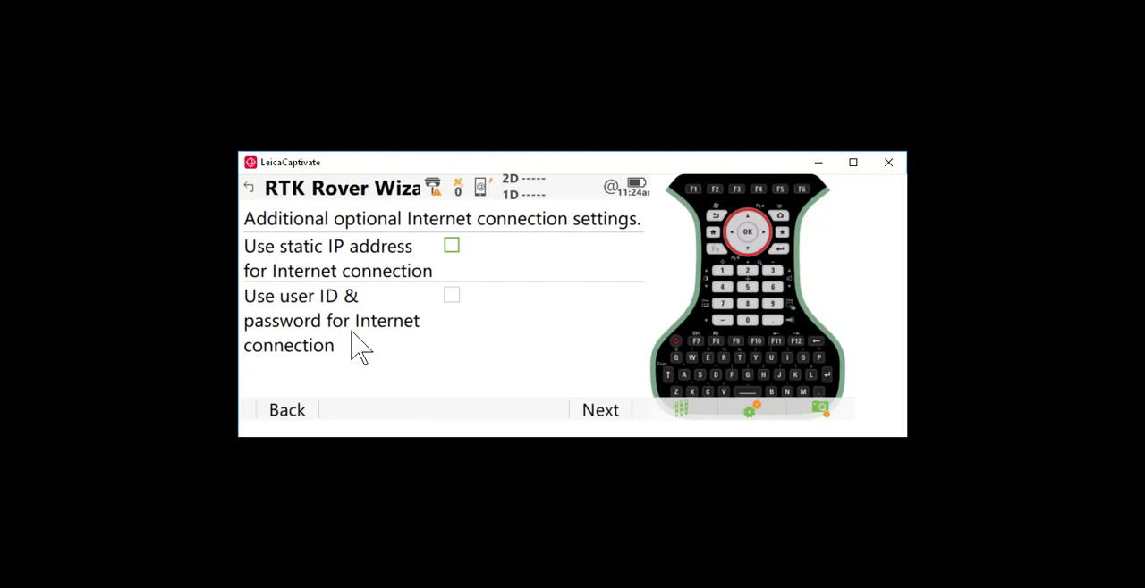
{"action": "mouse_move", "coordinate": [393, 282]}
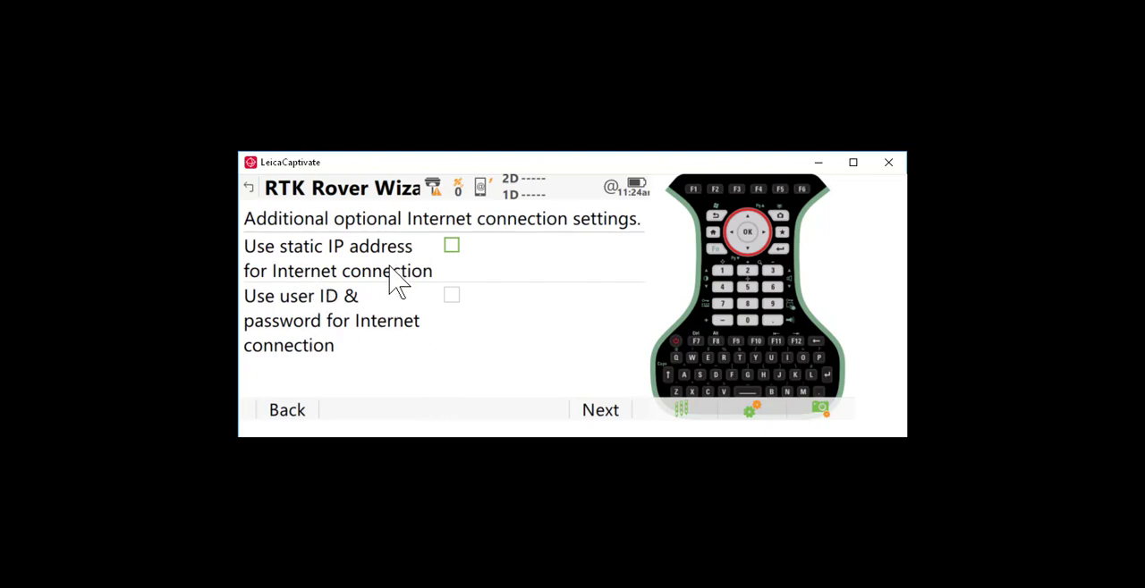
{"action": "mouse_move", "coordinate": [421, 344]}
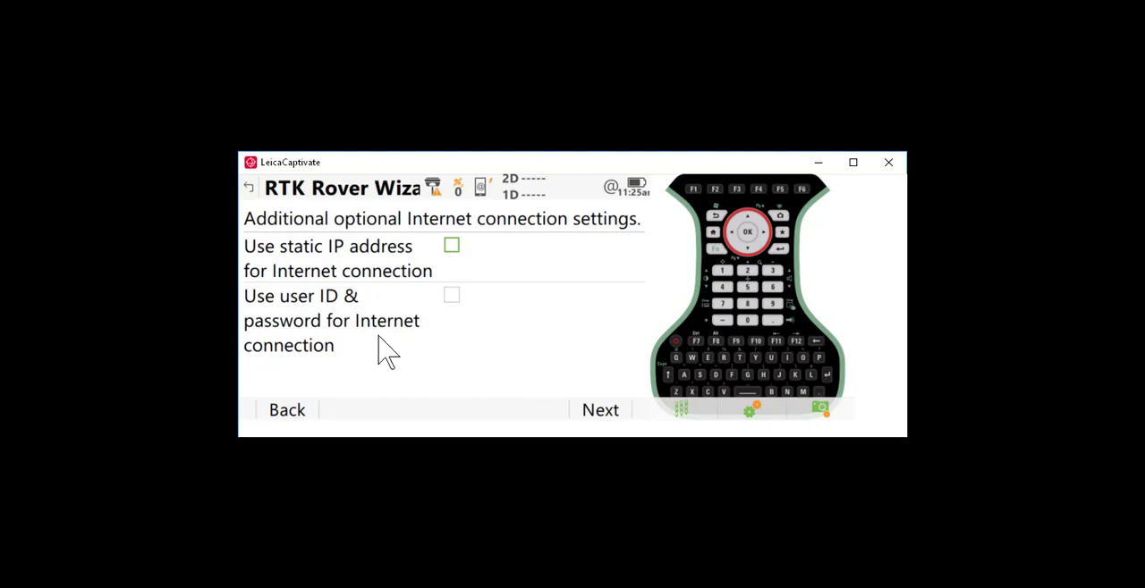
{"action": "mouse_move", "coordinate": [424, 356]}
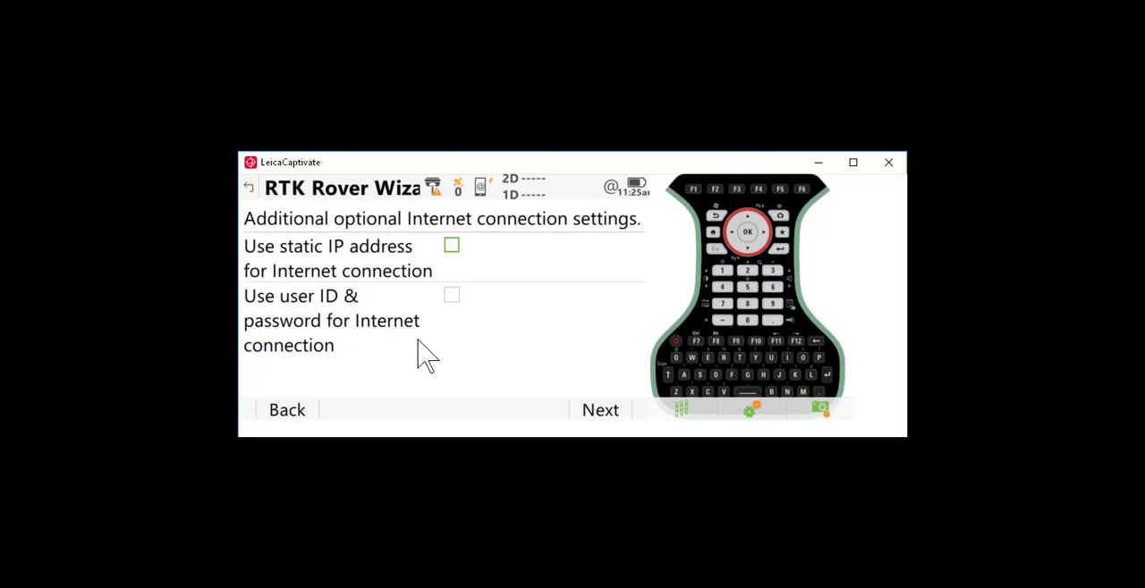
{"action": "left_click", "coordinate": [599, 409]}
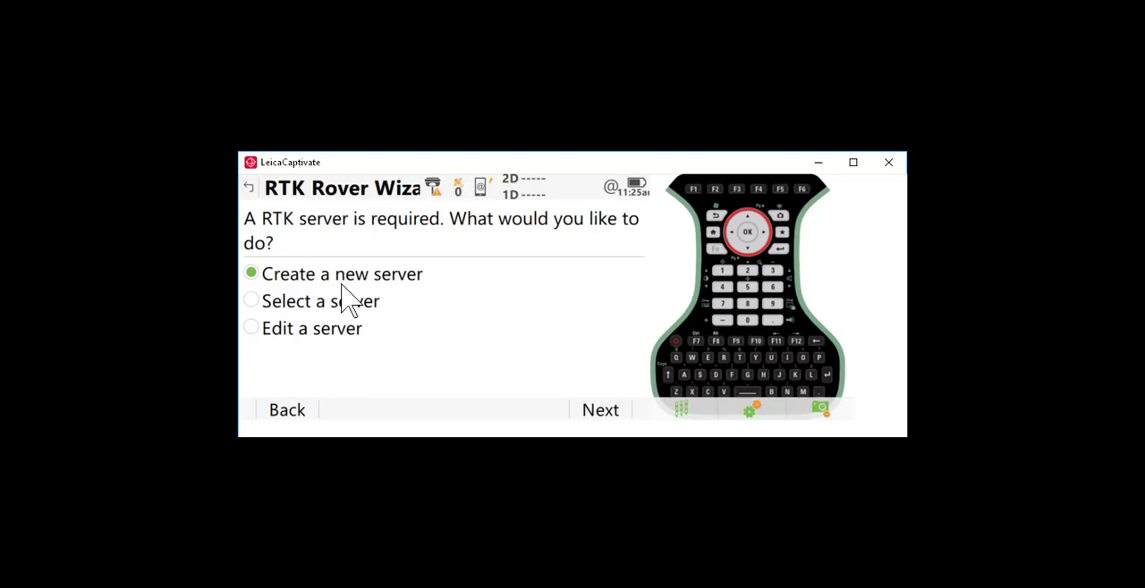
Begin a new server and name it Virginia Smart Net
{"action": "left_click", "coordinate": [600, 410]}
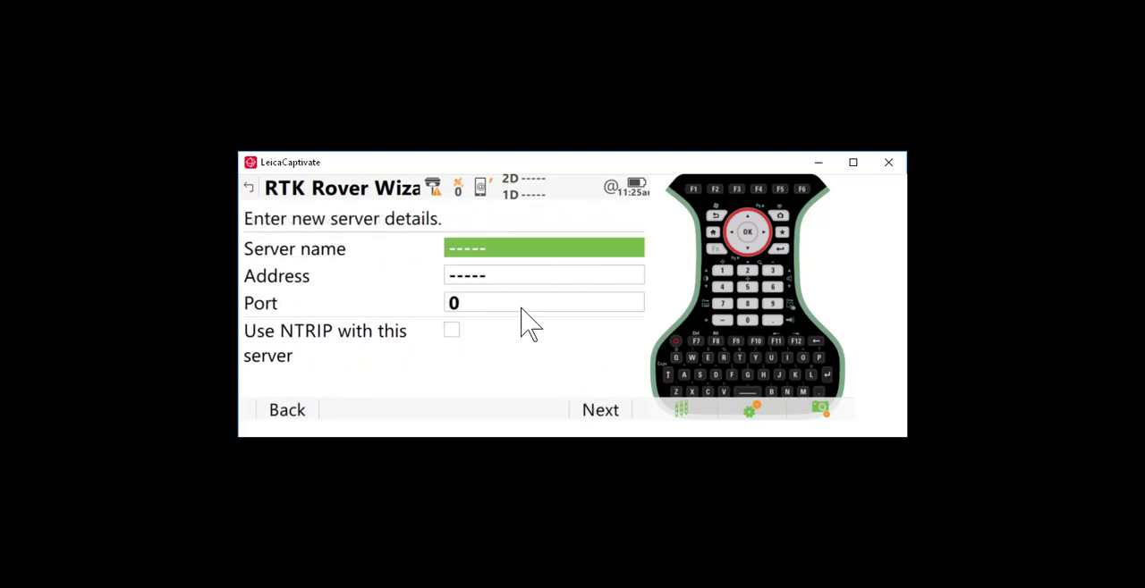
{"action": "type", "text": "V"}
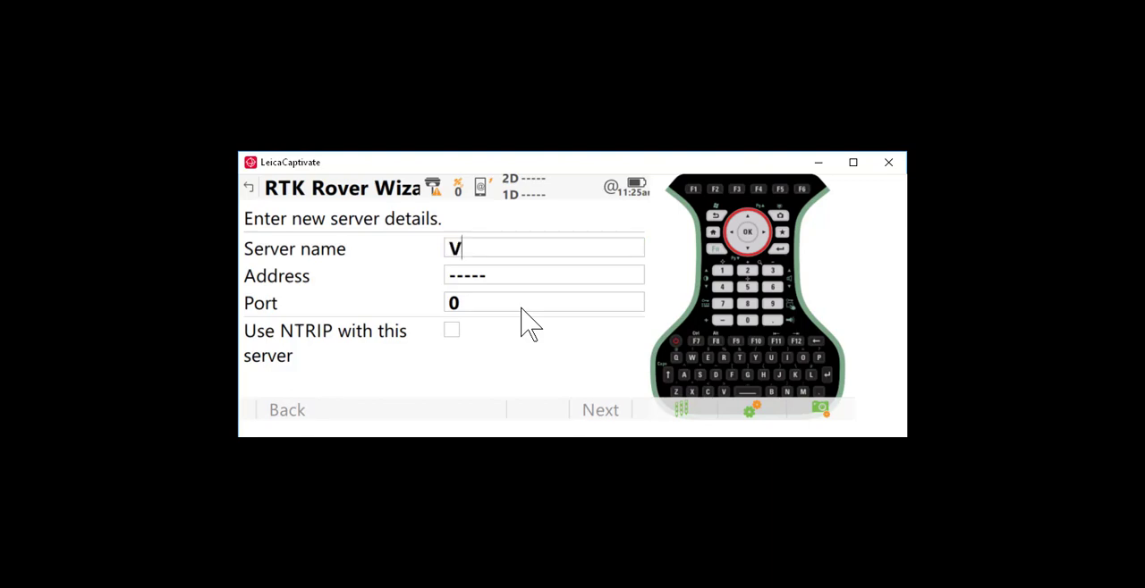
{"action": "type", "text": "irginia Smart Net"}
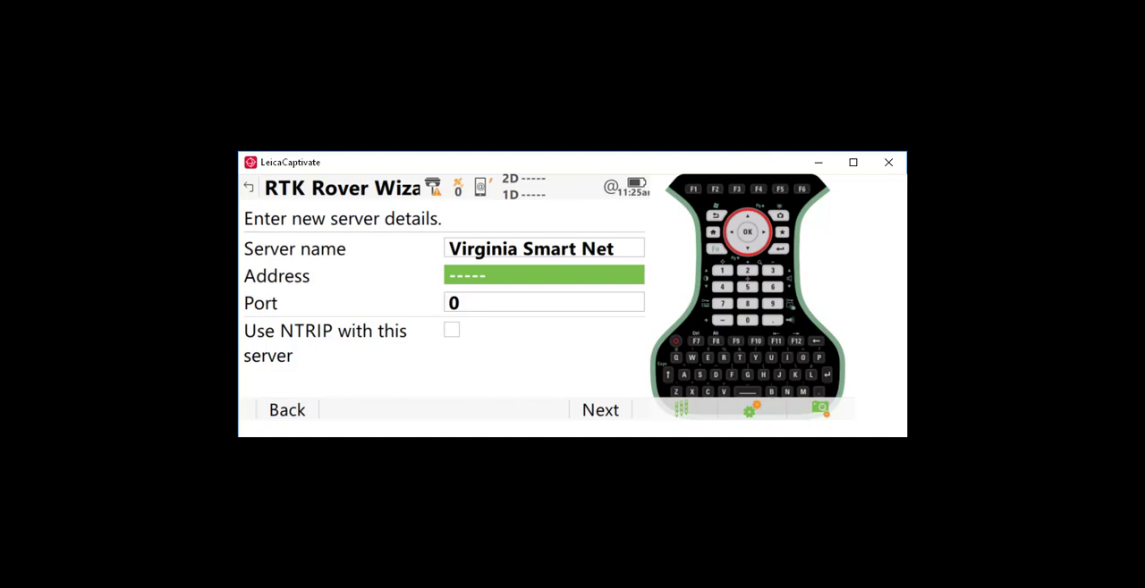
Enter server address va.smartnetna.com and port 10000
{"action": "type", "text": "va."}
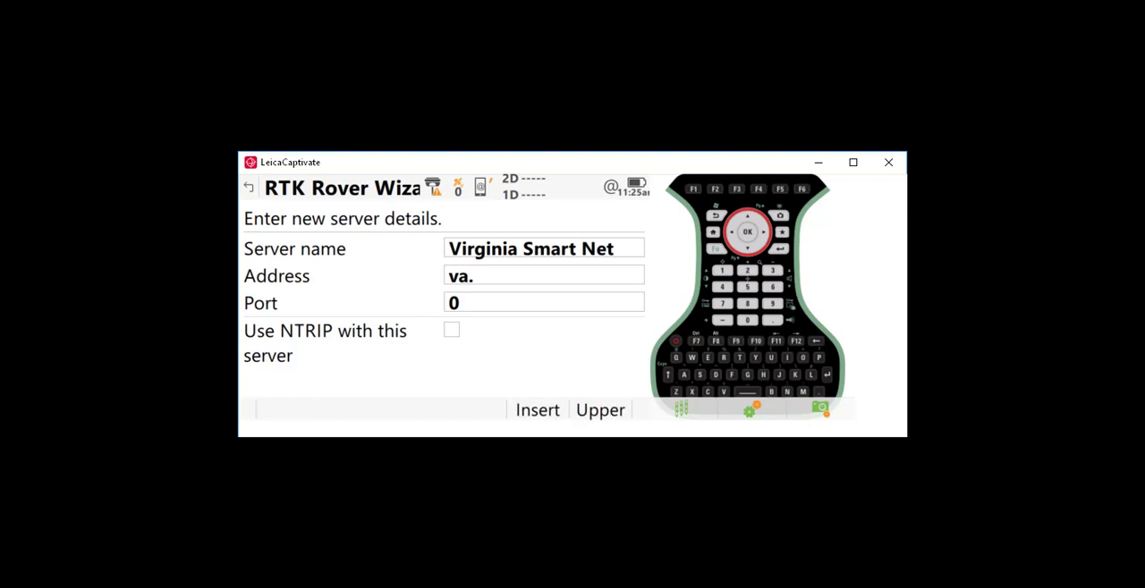
{"action": "type", "text": "smartnet"}
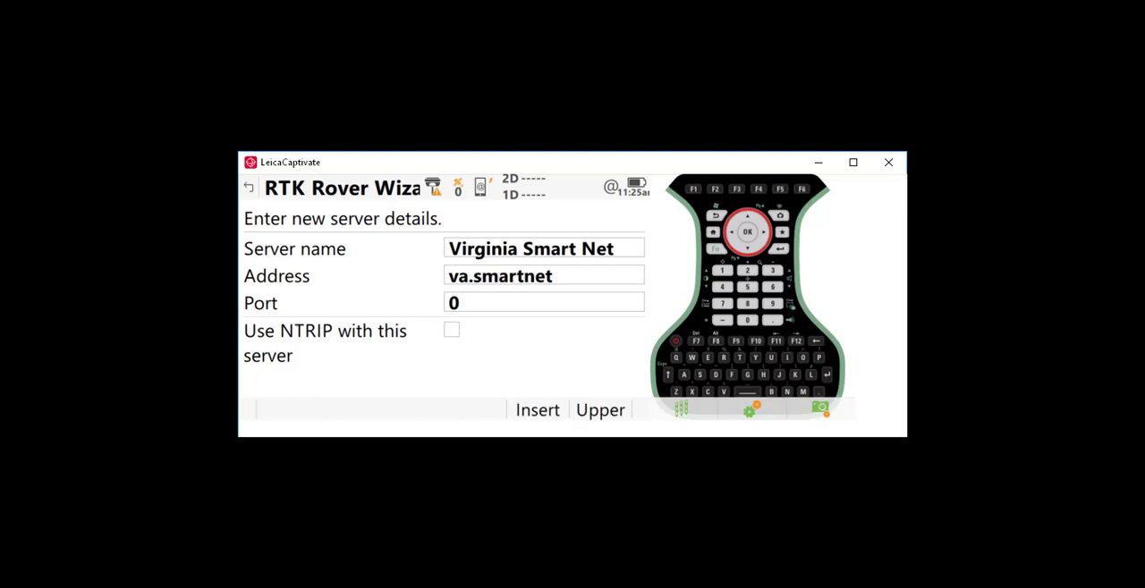
{"action": "type", "text": "na.com"}
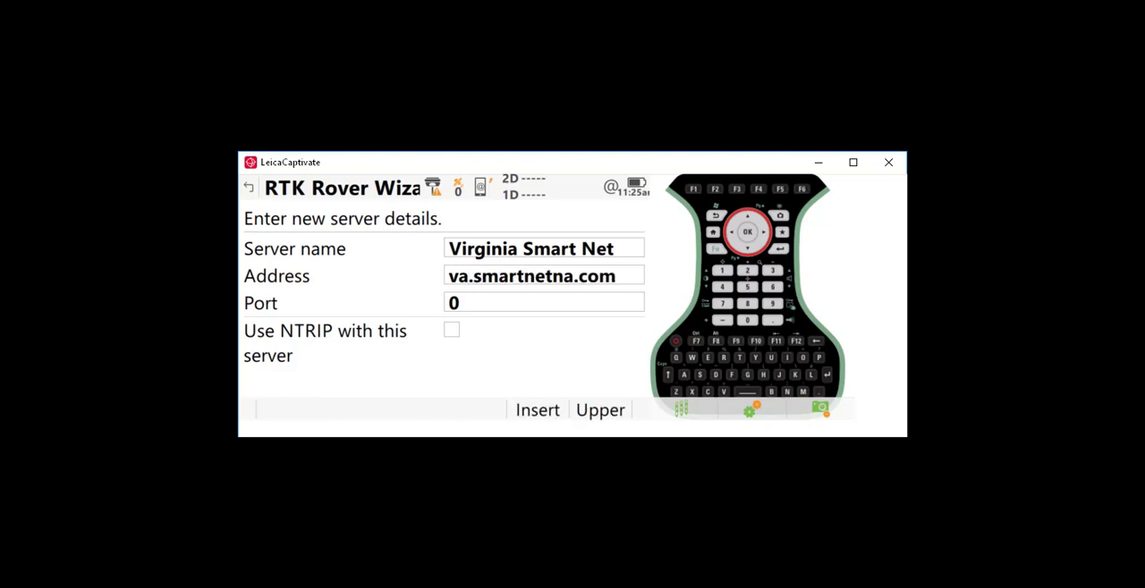
{"action": "left_click", "coordinate": [544, 275]}
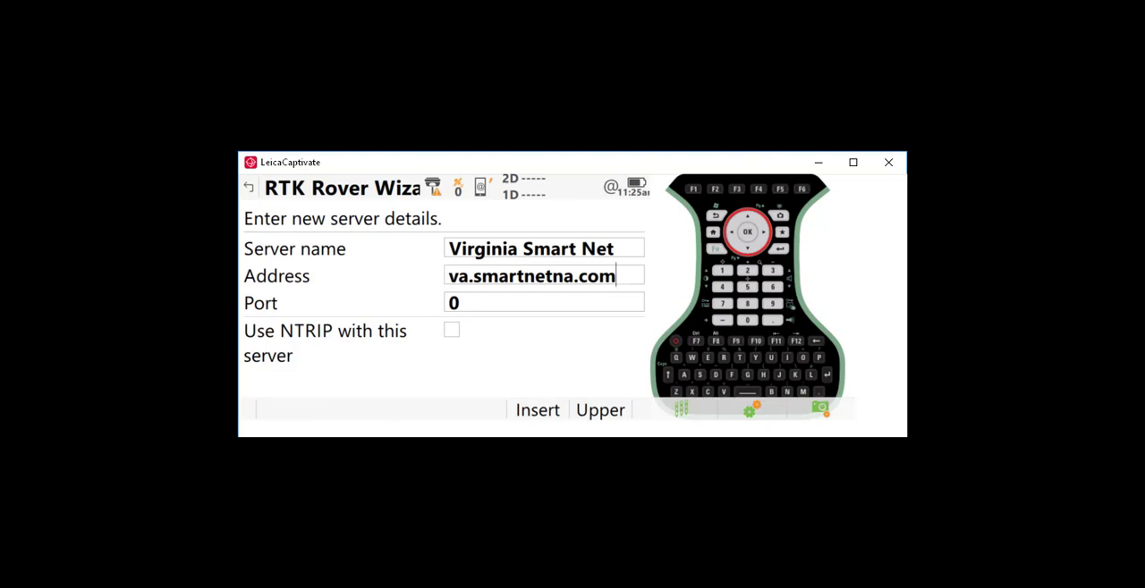
{"action": "mouse_move", "coordinate": [478, 291]}
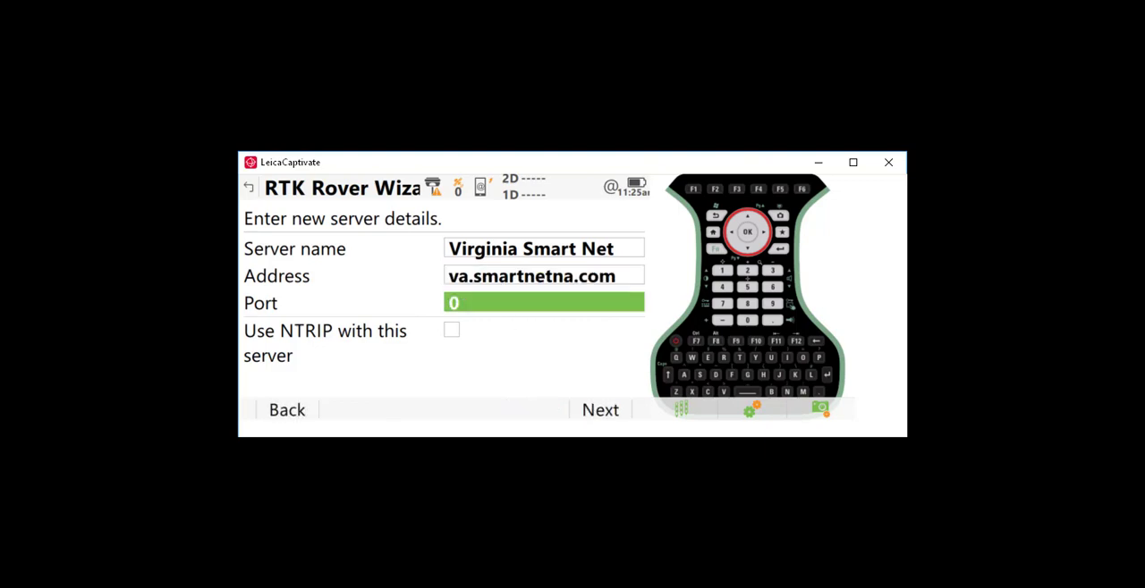
{"action": "type", "text": "10000"}
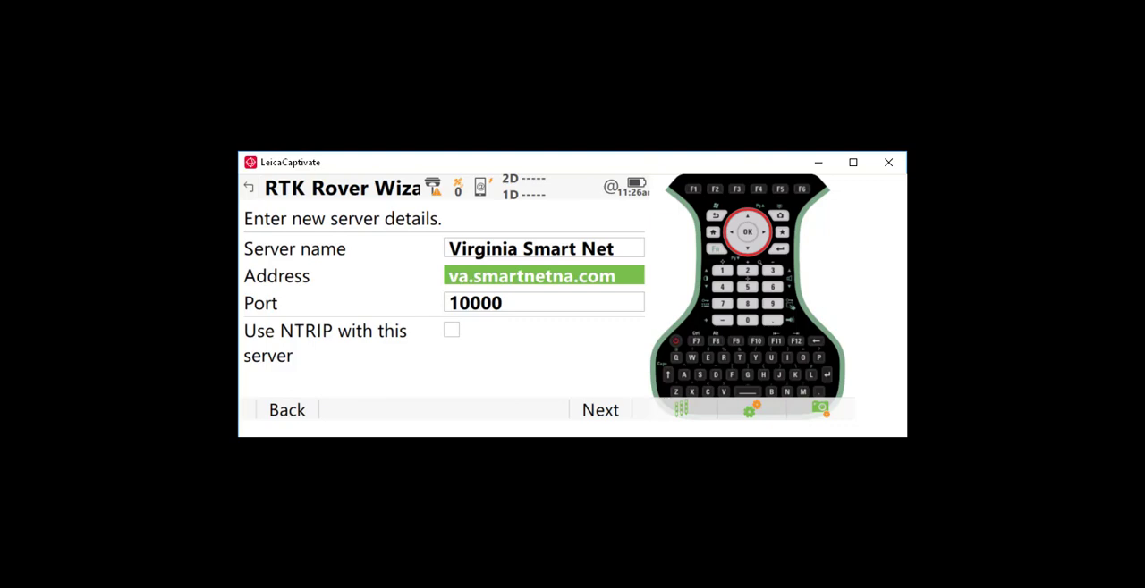
{"action": "type", "text": "98."}
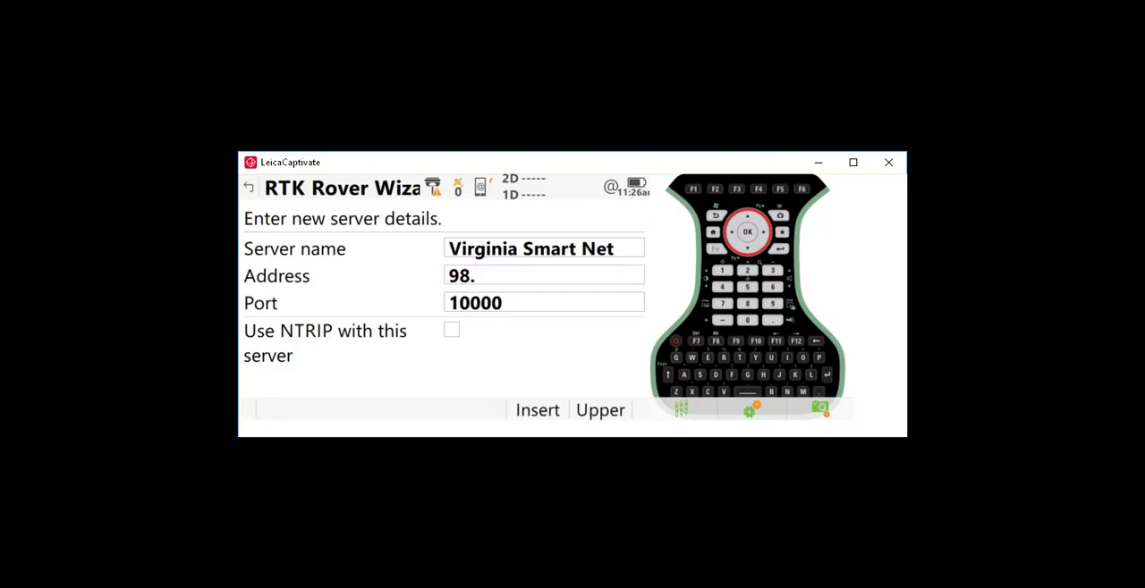
{"action": "type", "text": "159.14"}
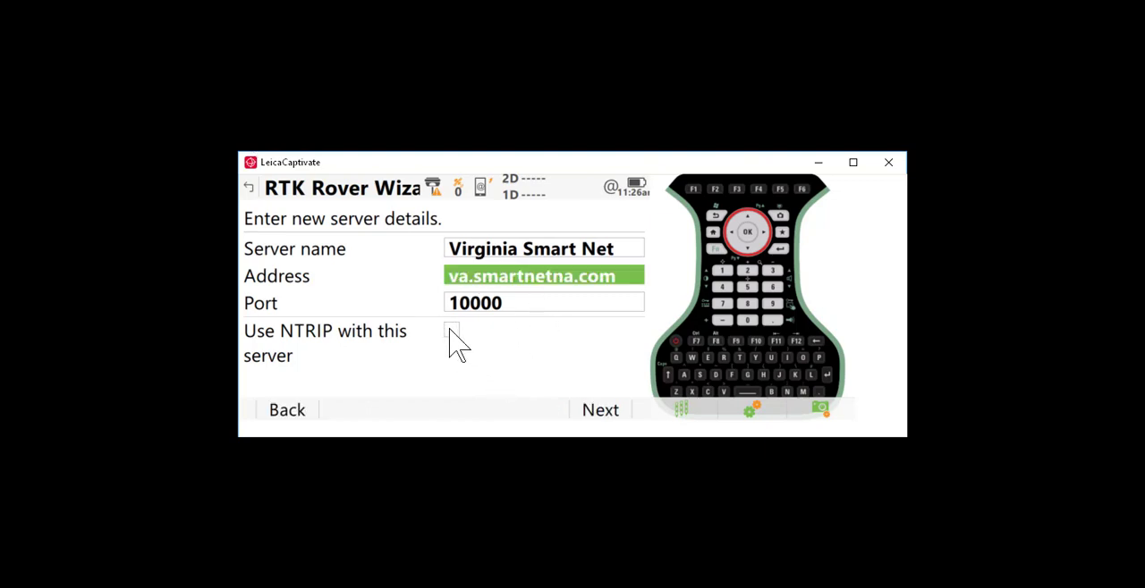
Enable NTRIP with this server, enter the NTRIP user ID and continue
{"action": "left_click", "coordinate": [452, 330]}
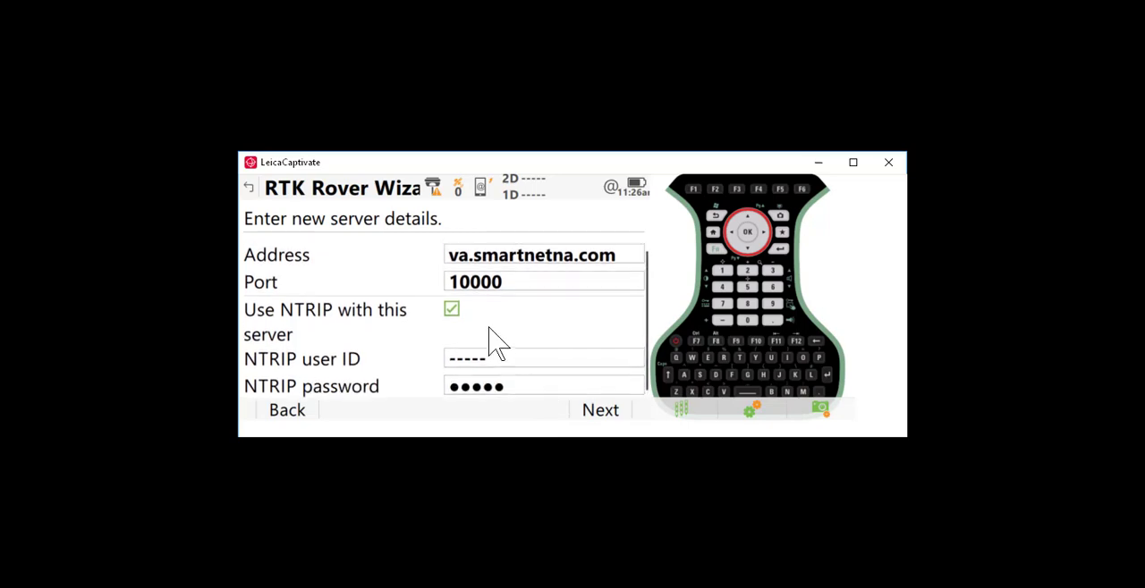
{"action": "type", "text": "gp"}
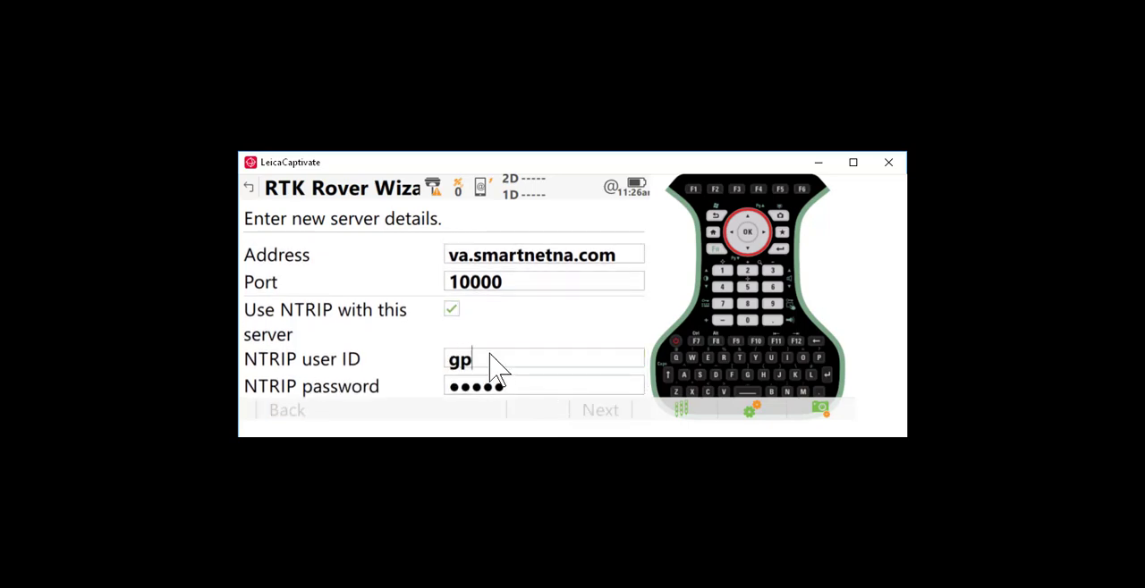
{"action": "type", "text": "er"}
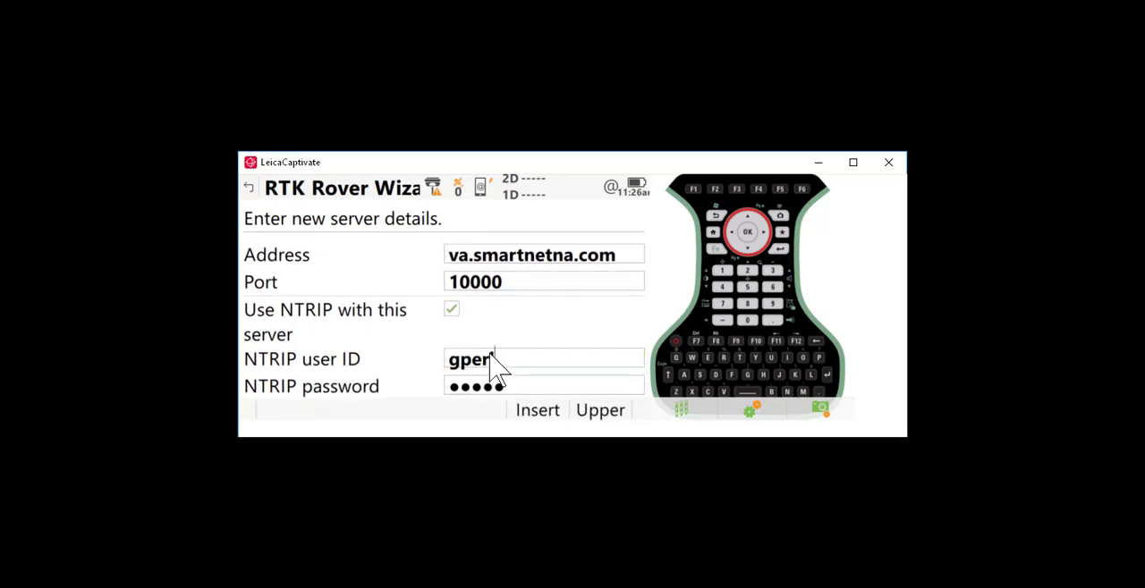
{"action": "type", "text": "ins"}
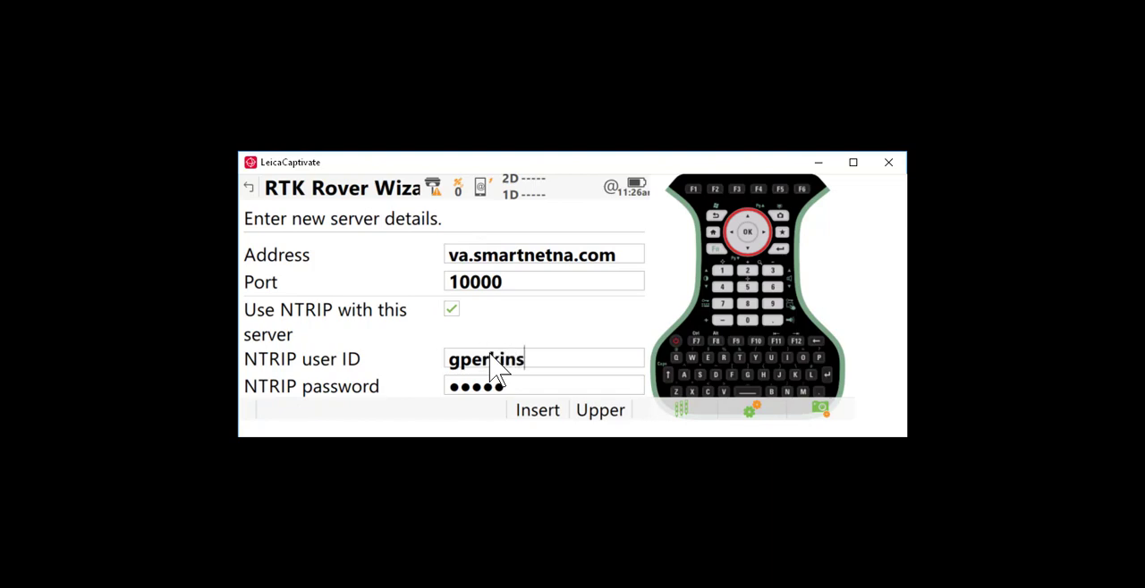
{"action": "type", "text": "1"}
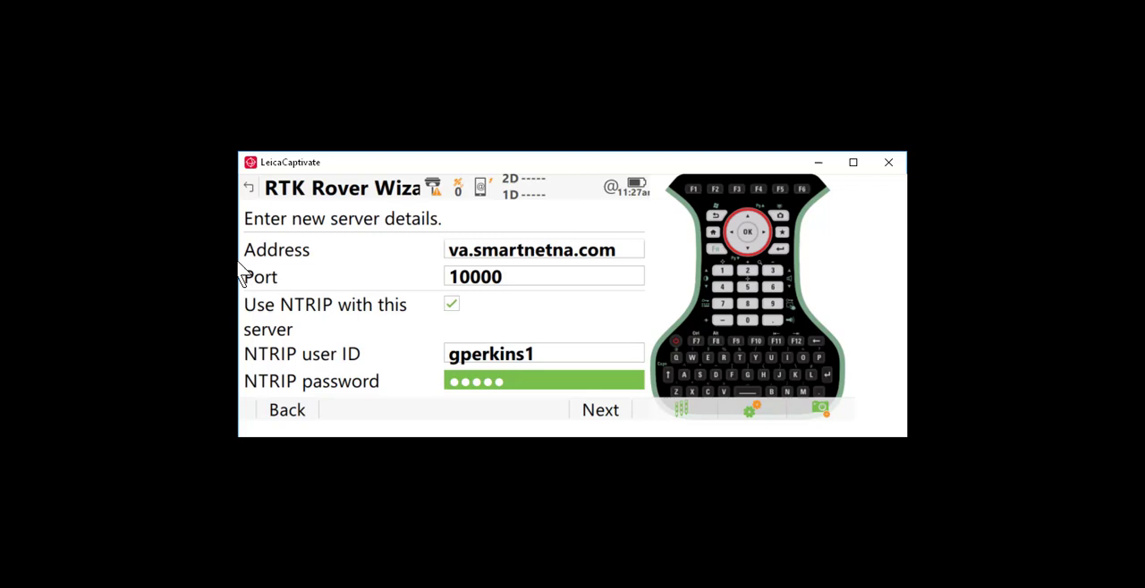
{"action": "left_click", "coordinate": [543, 381]}
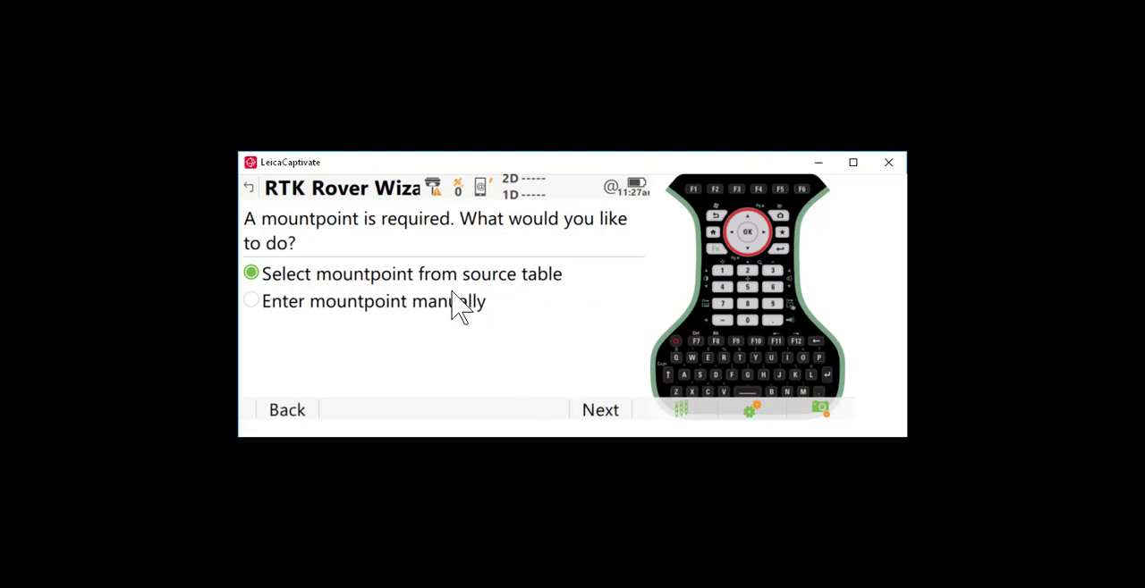
{"action": "mouse_move", "coordinate": [554, 362]}
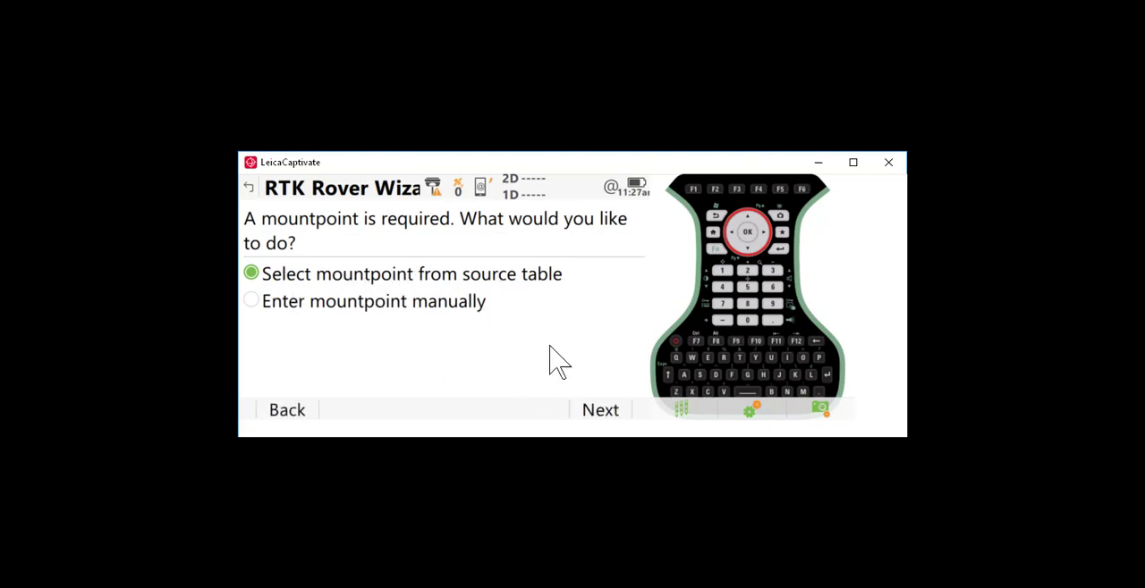
Pick RTCM3_MAX (RTCM 3, Network, GPS & GLO) as the mountpoint from the source table
{"action": "left_click", "coordinate": [599, 409]}
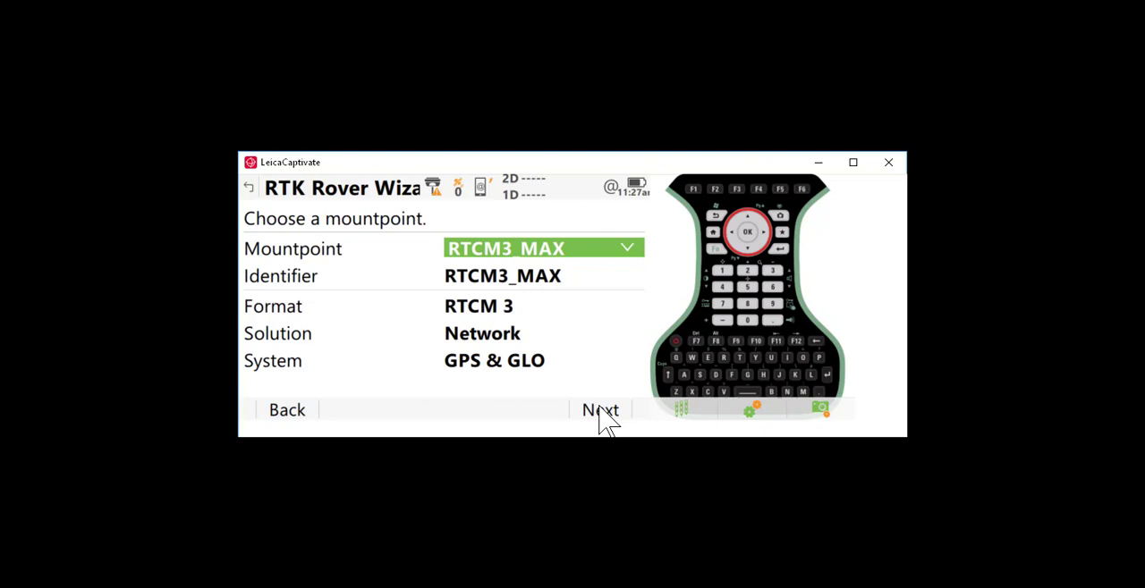
{"action": "mouse_move", "coordinate": [568, 241]}
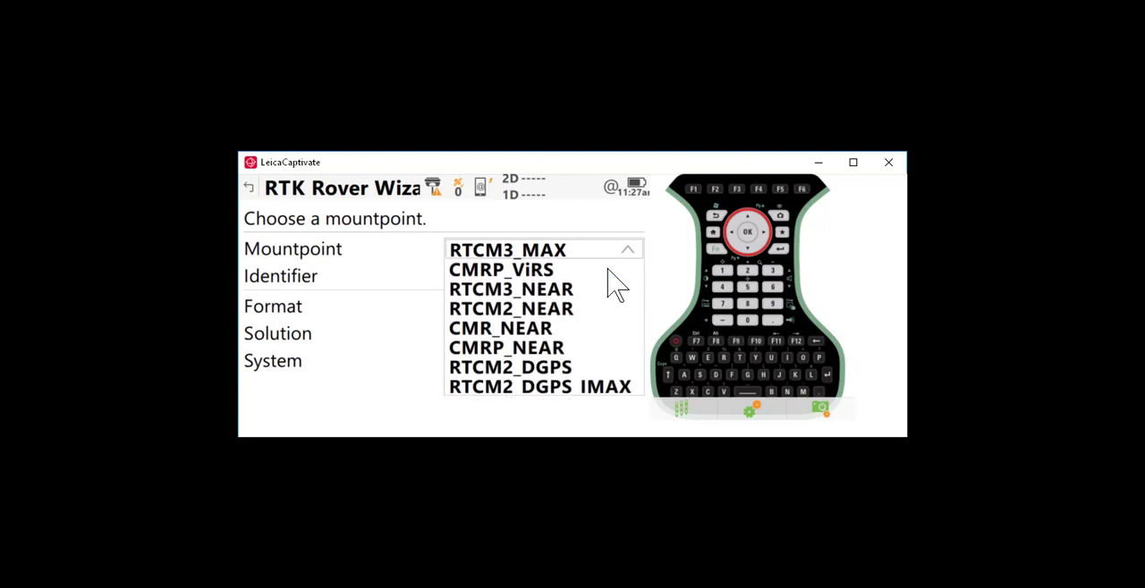
{"action": "scroll", "scroll_direction": "down", "scroll_amount": 3}
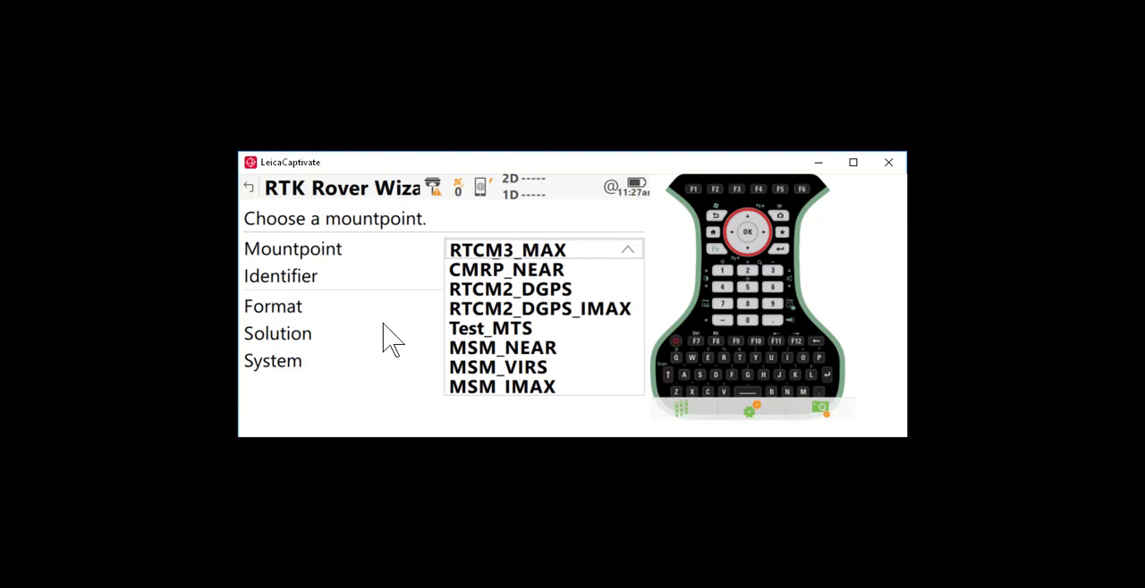
{"action": "mouse_move", "coordinate": [621, 318]}
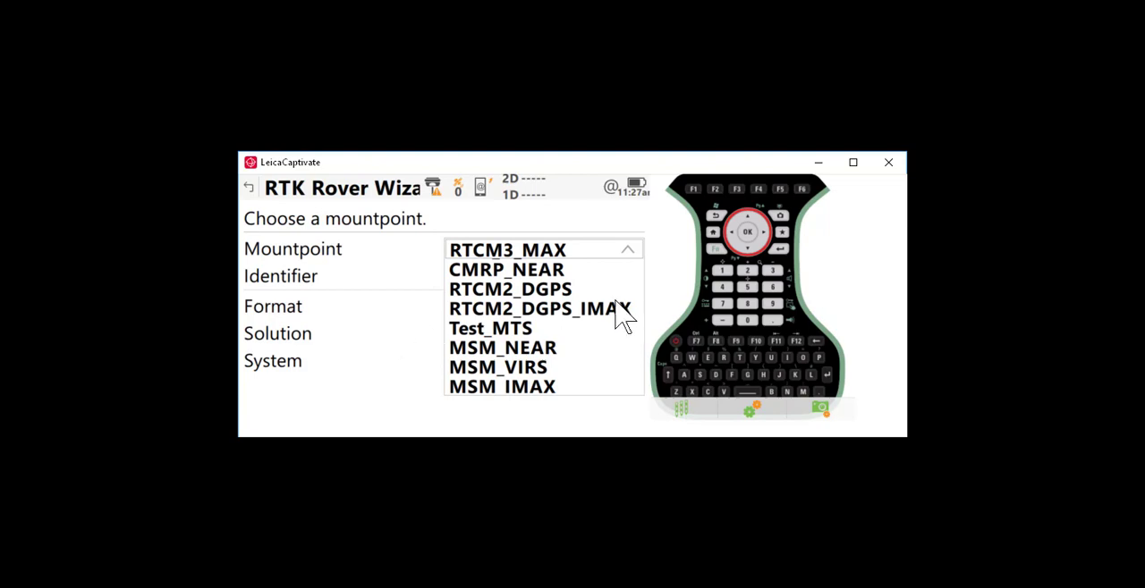
{"action": "mouse_move", "coordinate": [406, 352]}
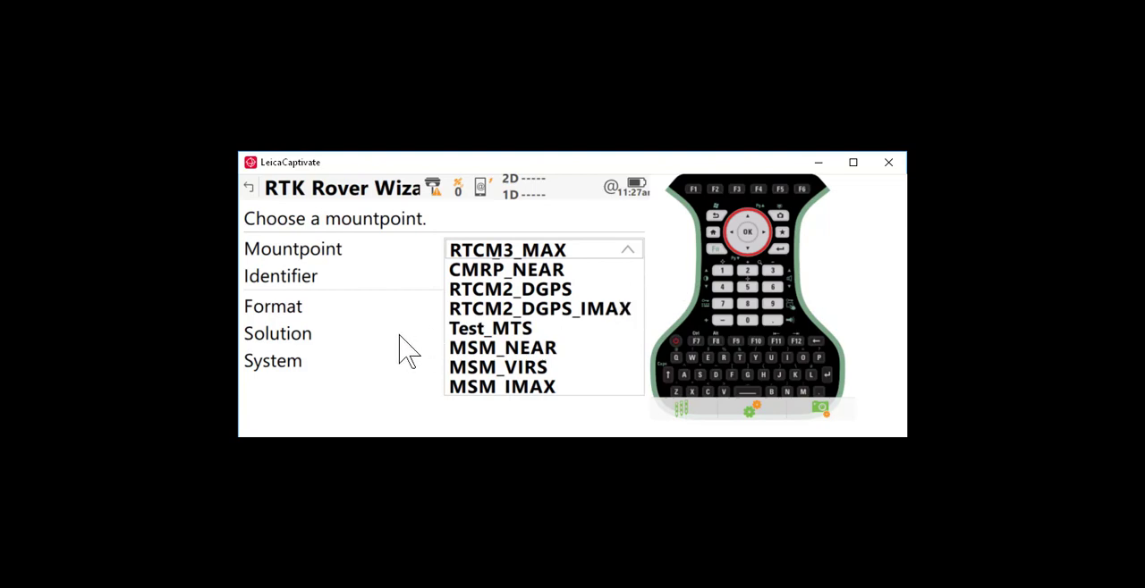
{"action": "left_click", "coordinate": [507, 249]}
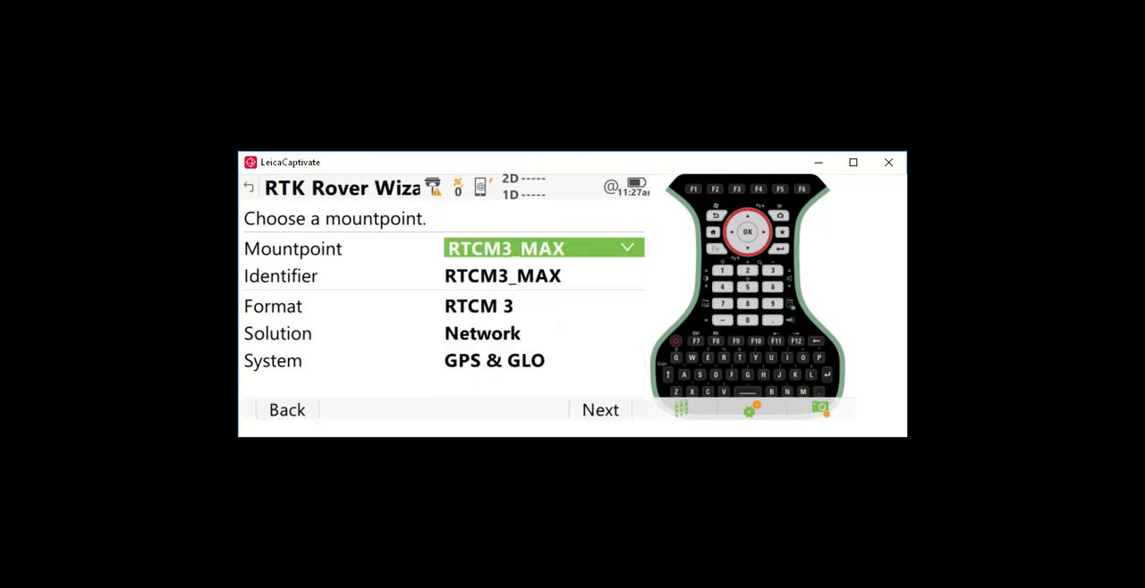
{"action": "mouse_move", "coordinate": [402, 340]}
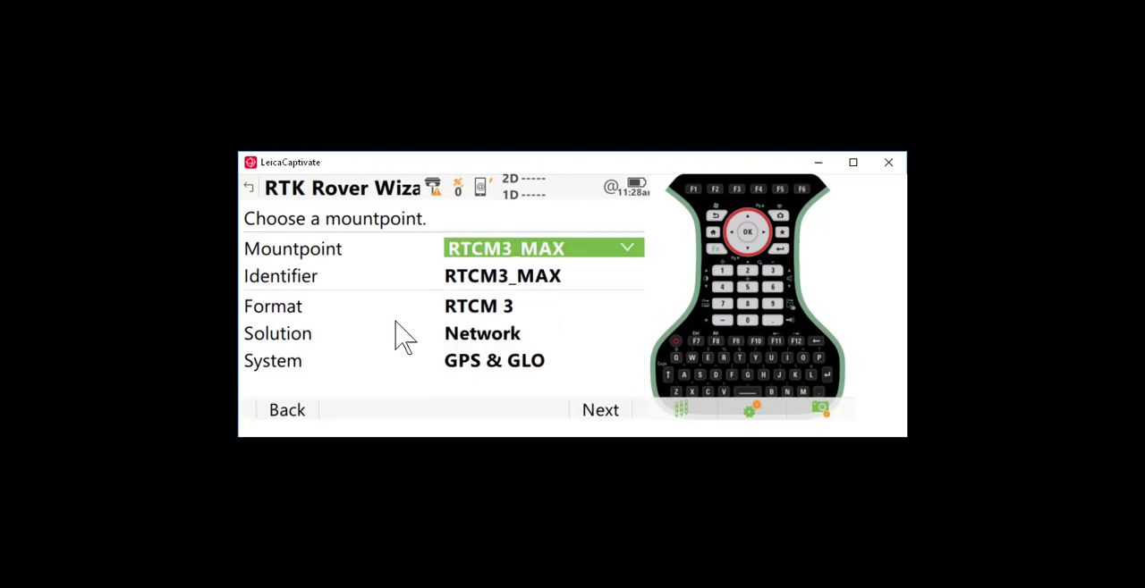
{"action": "left_click", "coordinate": [600, 410]}
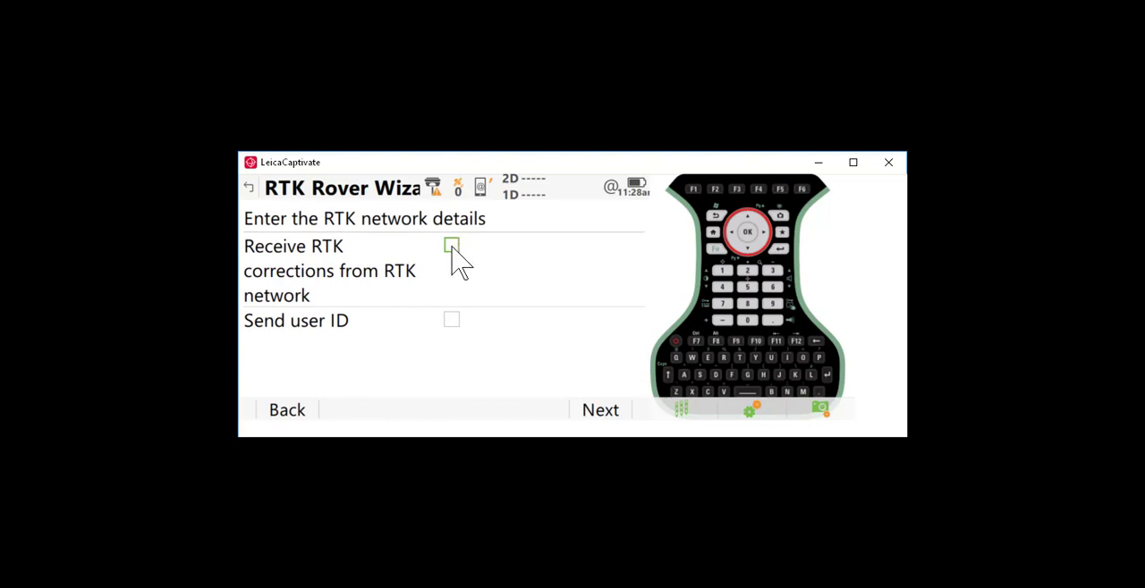
Receive RTK corrections from the network with network type MAX and continue
{"action": "left_click", "coordinate": [450, 245]}
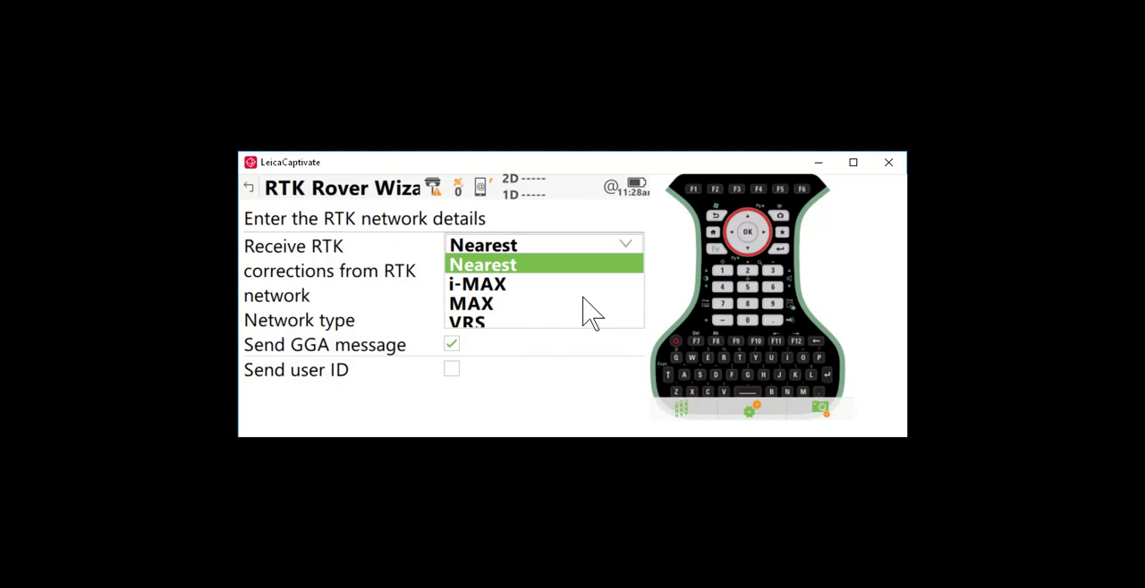
{"action": "mouse_move", "coordinate": [483, 324]}
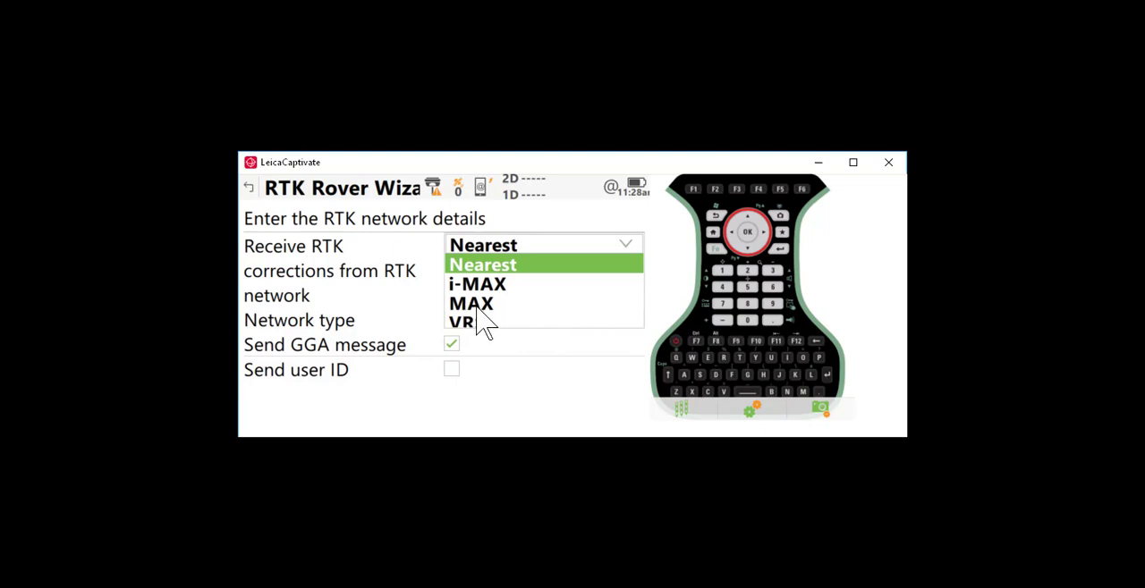
{"action": "left_click", "coordinate": [471, 303]}
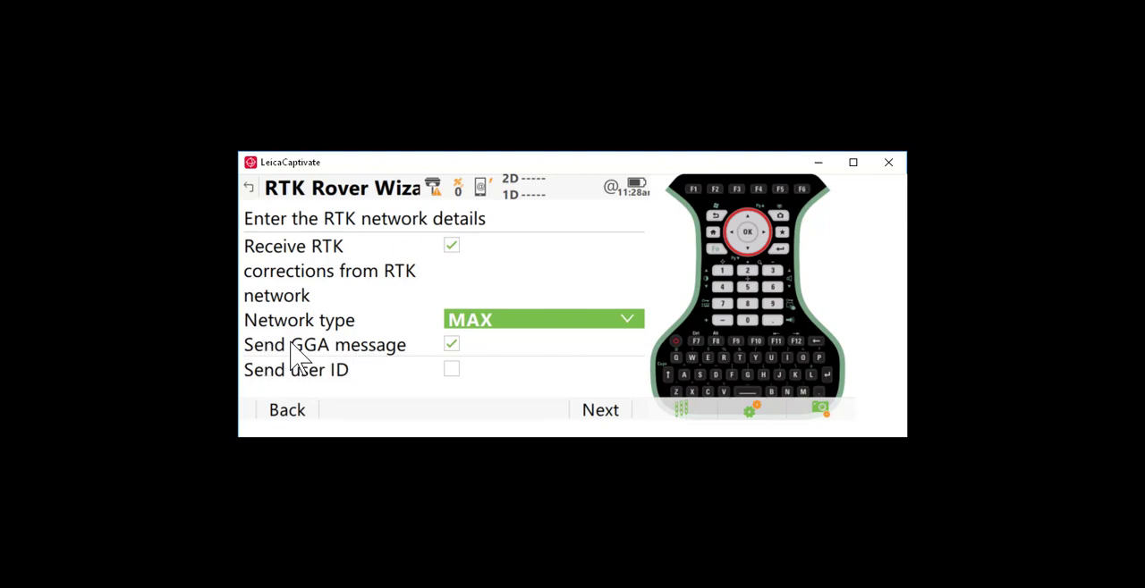
{"action": "mouse_move", "coordinate": [371, 362]}
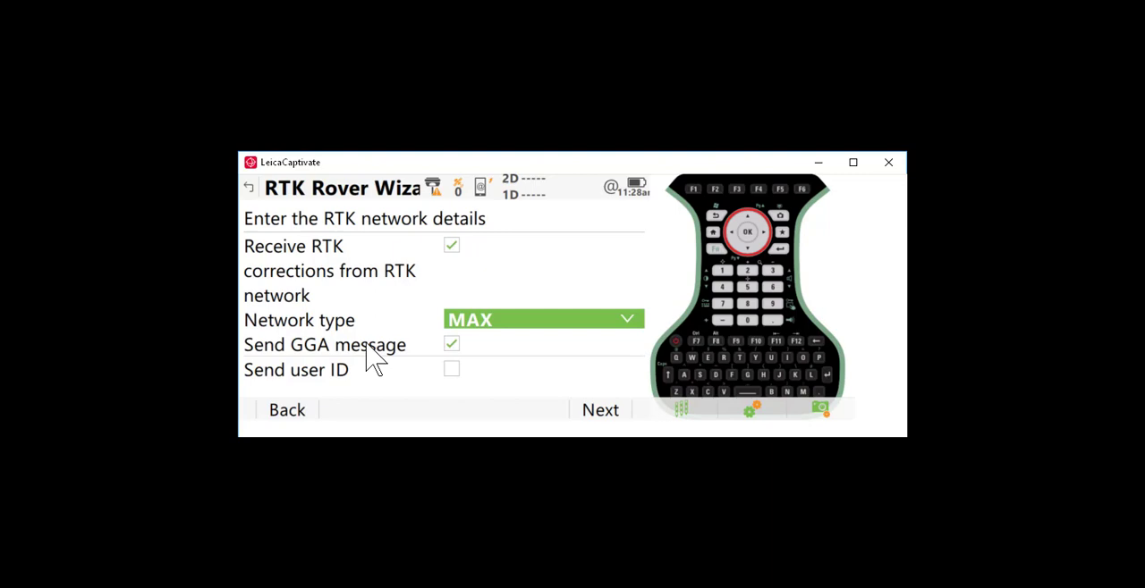
{"action": "mouse_move", "coordinate": [444, 408]}
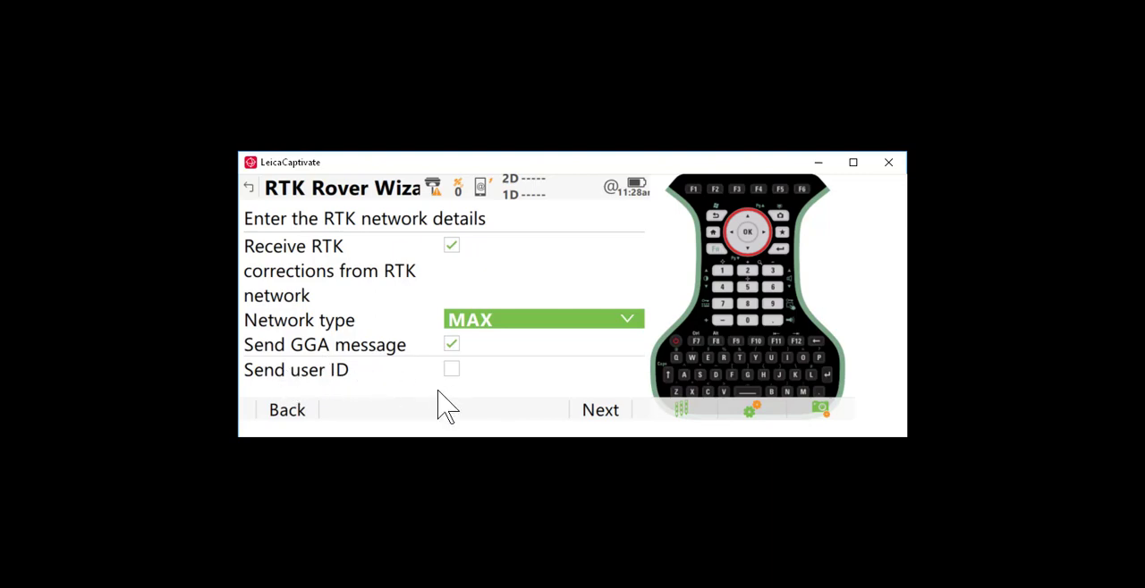
{"action": "left_click", "coordinate": [599, 409]}
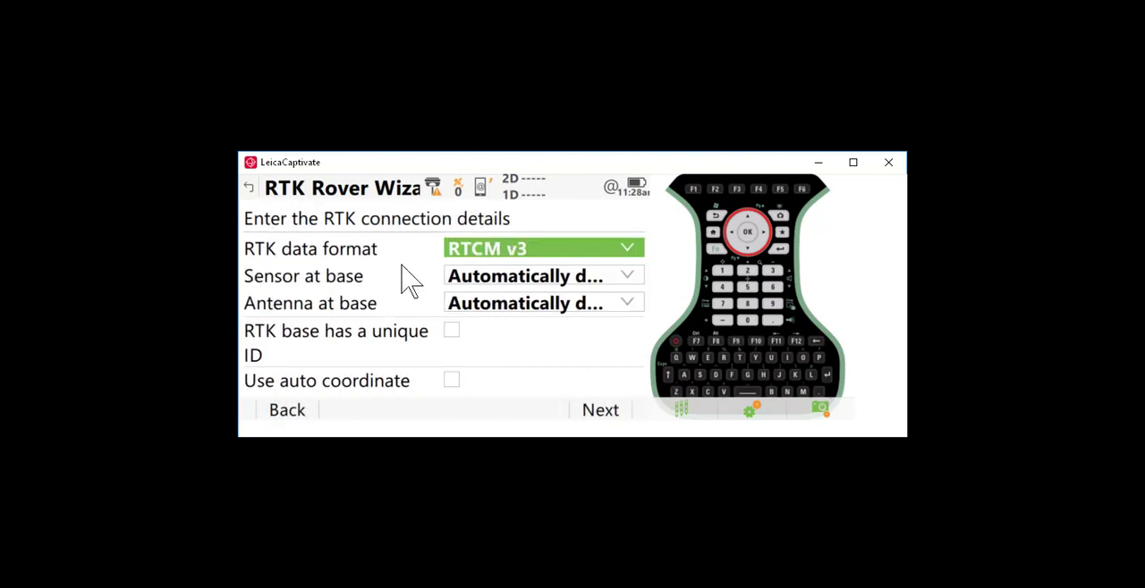
{"action": "mouse_move", "coordinate": [586, 264]}
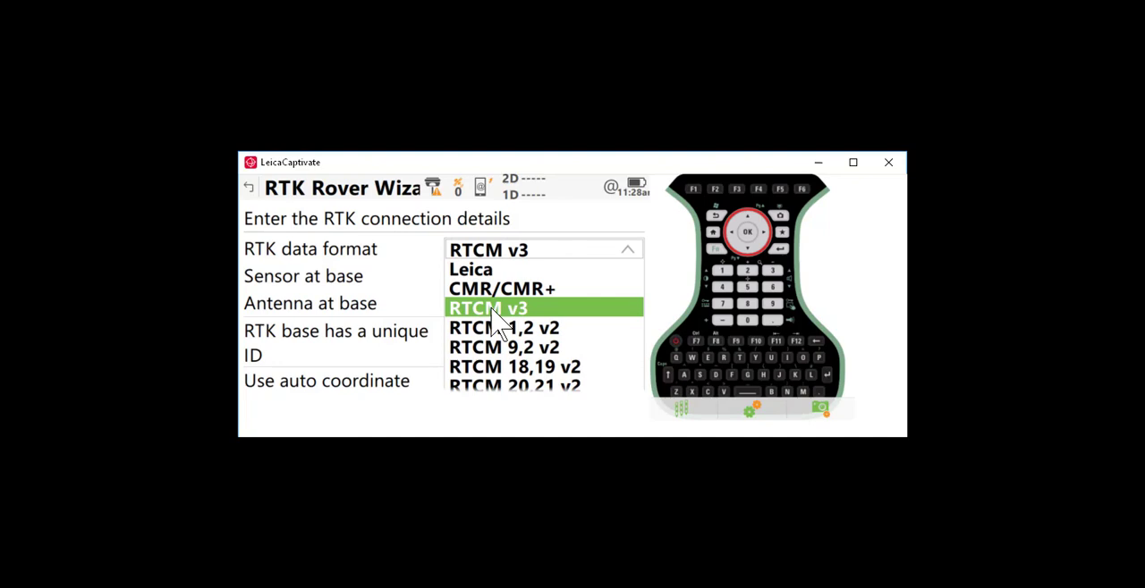
Keep RTCM v3 format, turn on RTK network information with Show & log behavior, and reach the summary
{"action": "left_click", "coordinate": [488, 307]}
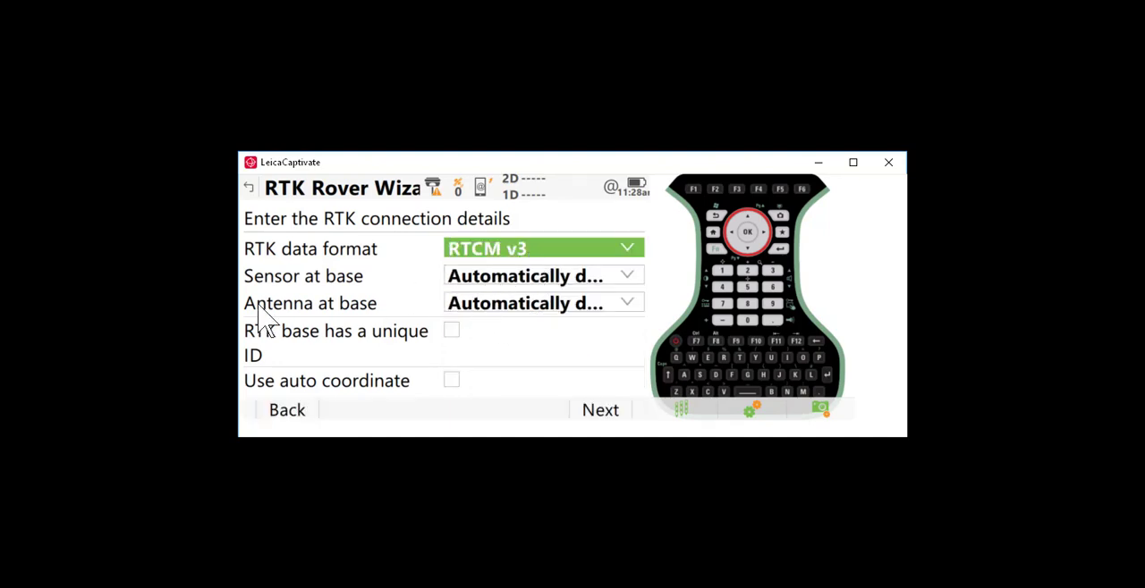
{"action": "mouse_move", "coordinate": [491, 331]}
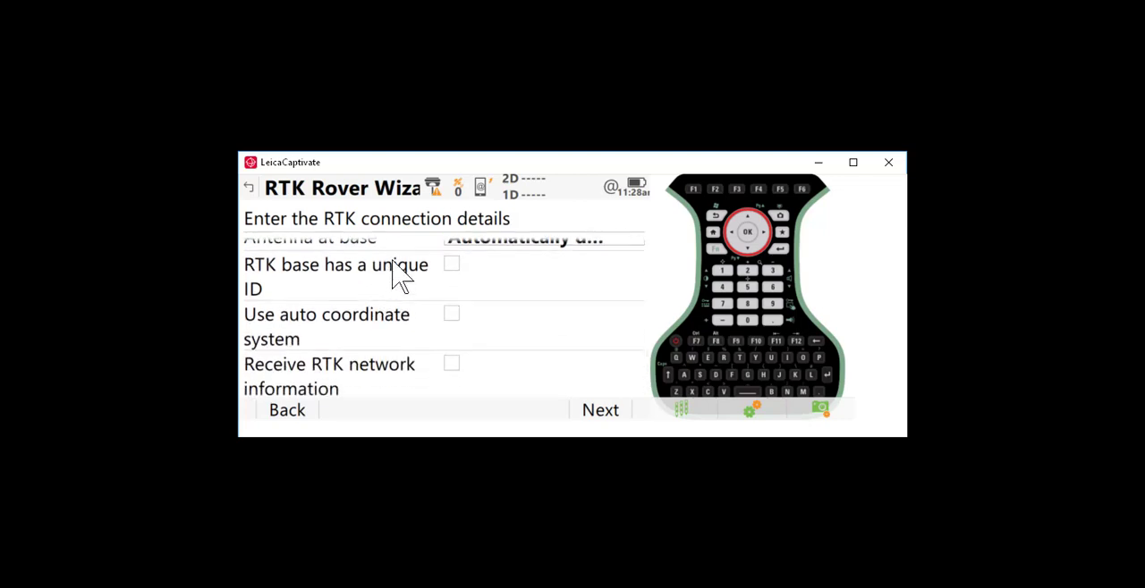
{"action": "mouse_move", "coordinate": [408, 368]}
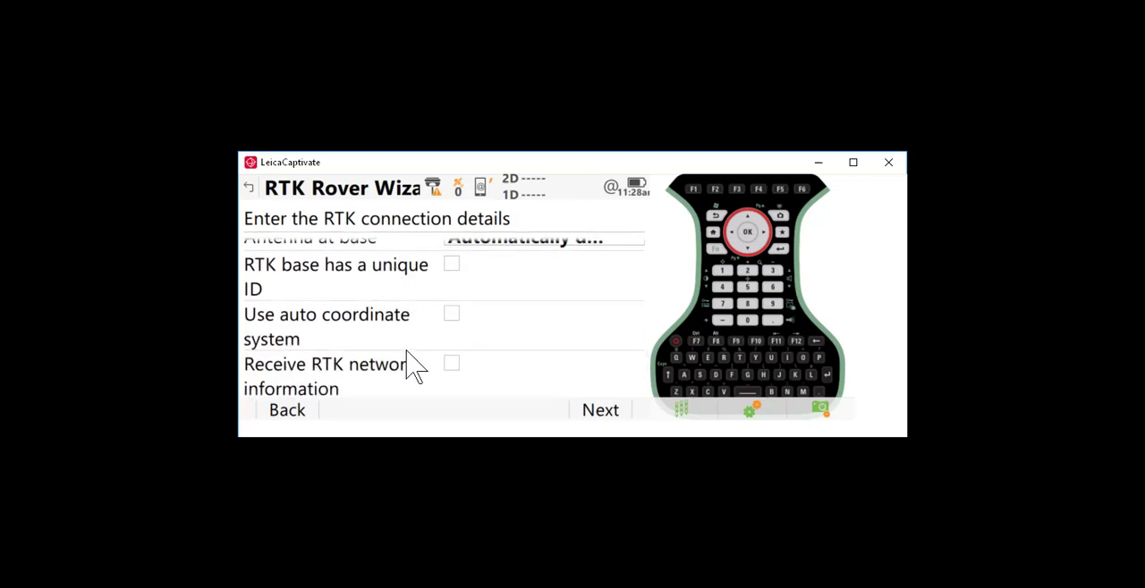
{"action": "mouse_move", "coordinate": [425, 398]}
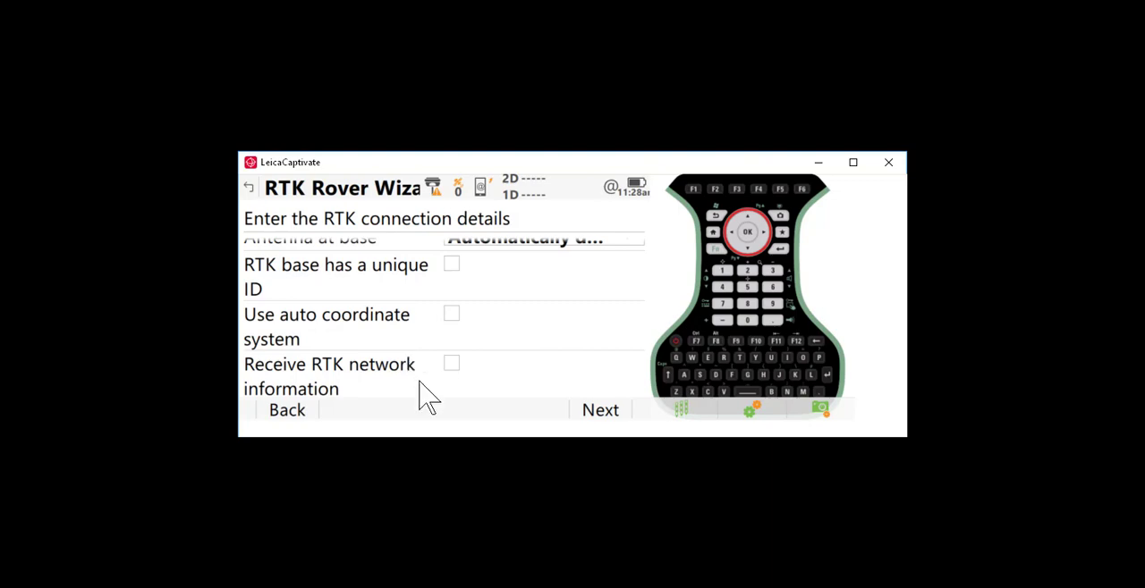
{"action": "mouse_move", "coordinate": [437, 380]}
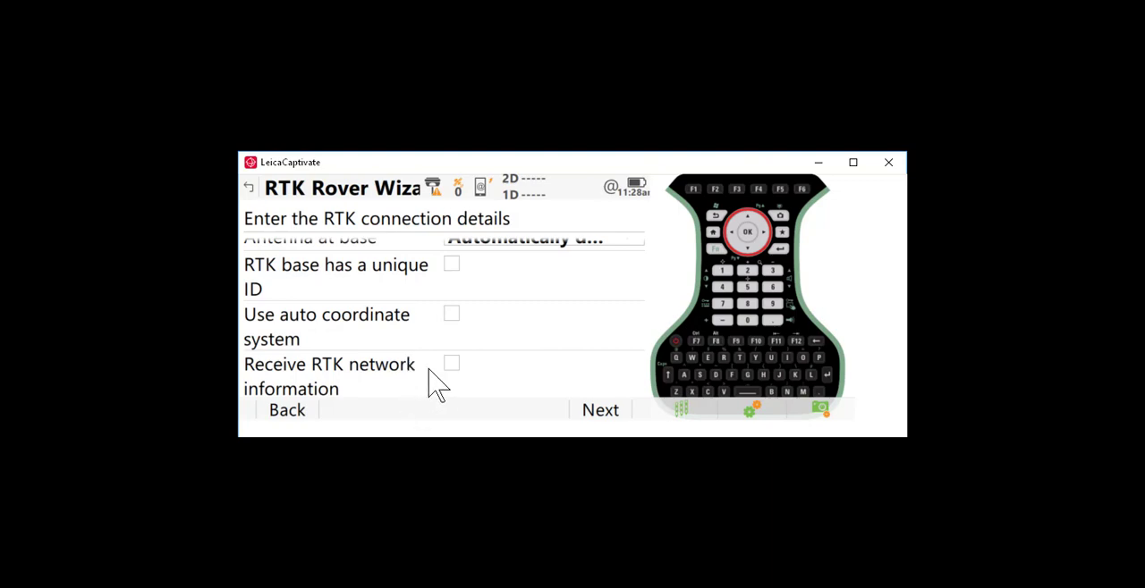
{"action": "left_click", "coordinate": [452, 363]}
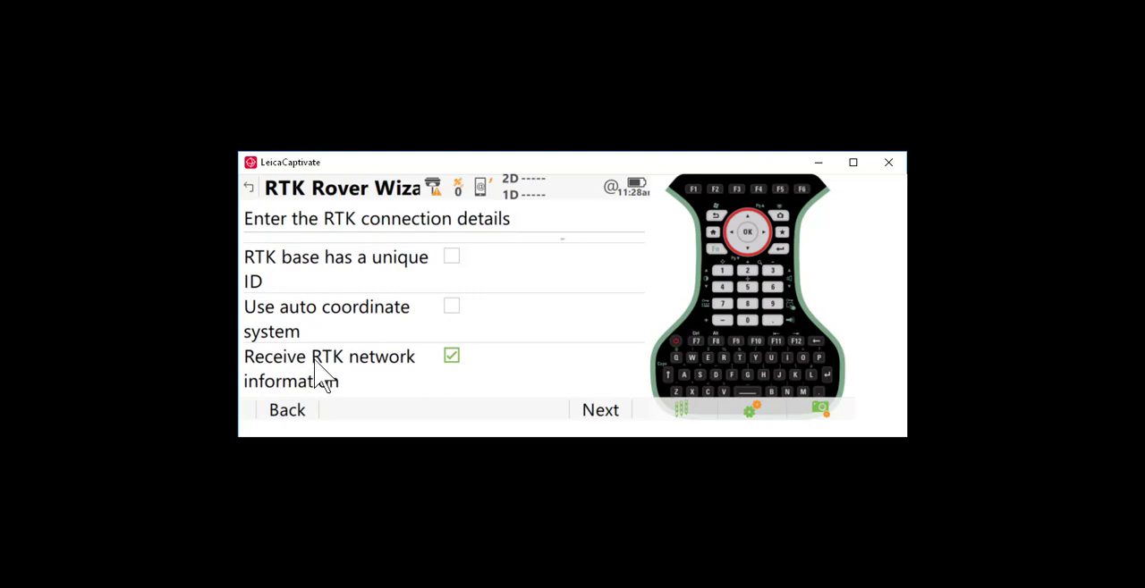
{"action": "left_click", "coordinate": [541, 315]}
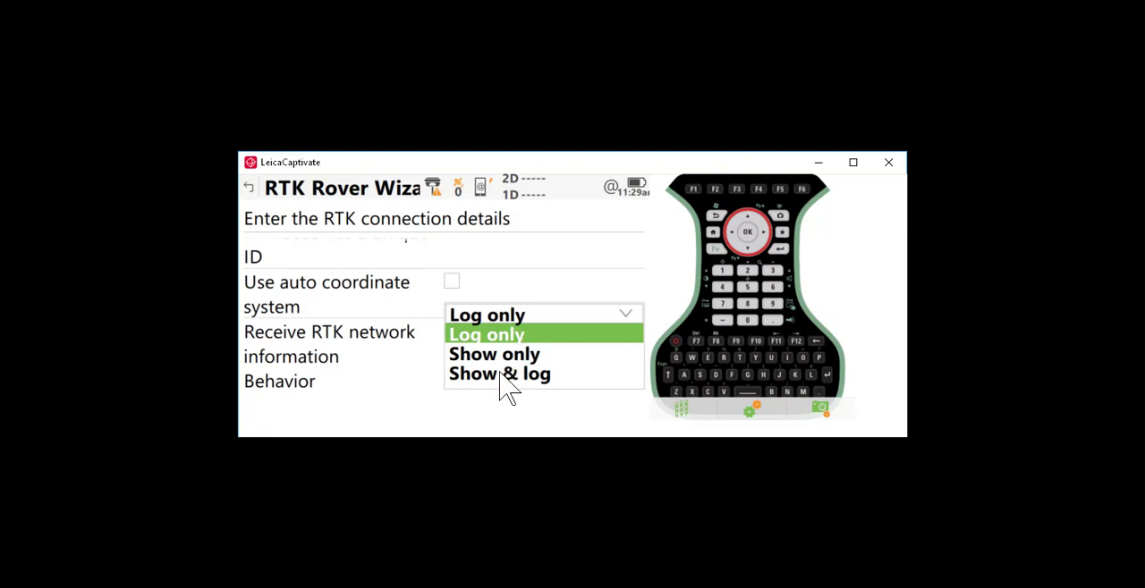
{"action": "left_click", "coordinate": [499, 374]}
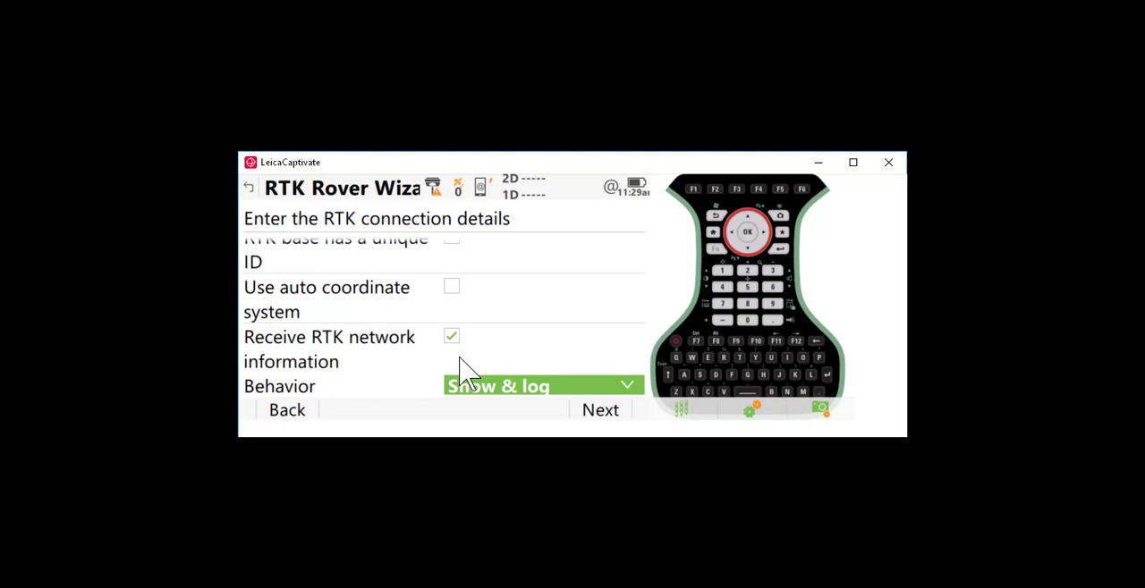
{"action": "mouse_move", "coordinate": [818, 196]}
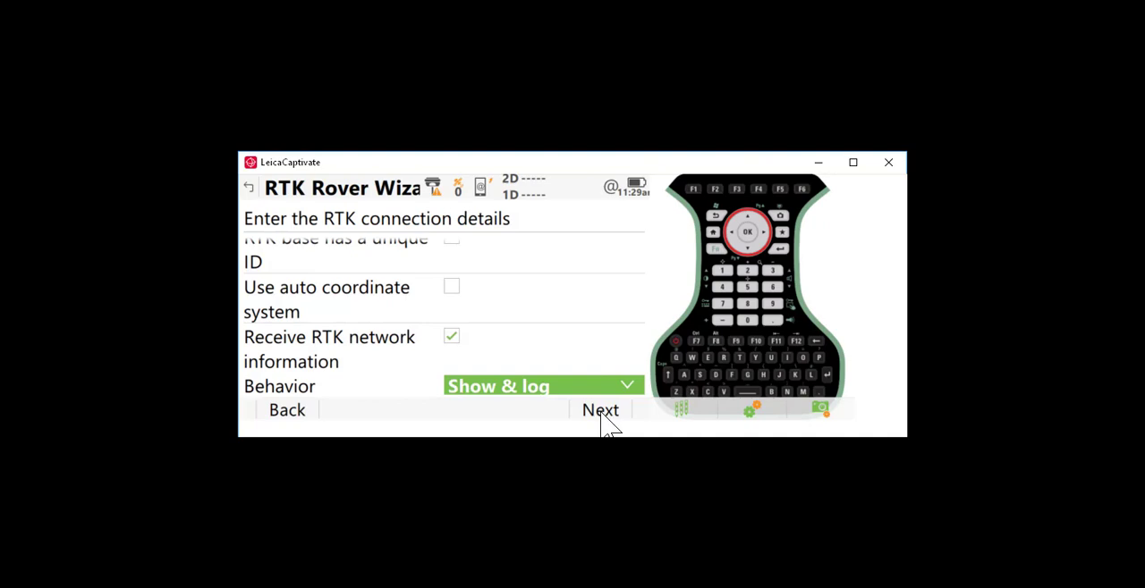
{"action": "left_click", "coordinate": [600, 410]}
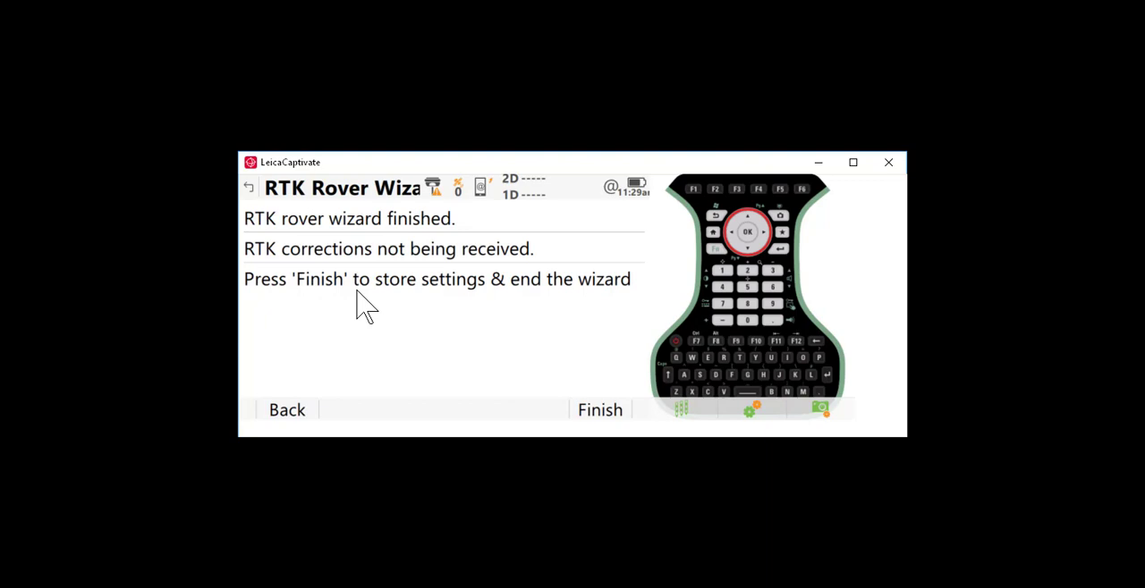
{"action": "left_click", "coordinate": [599, 410]}
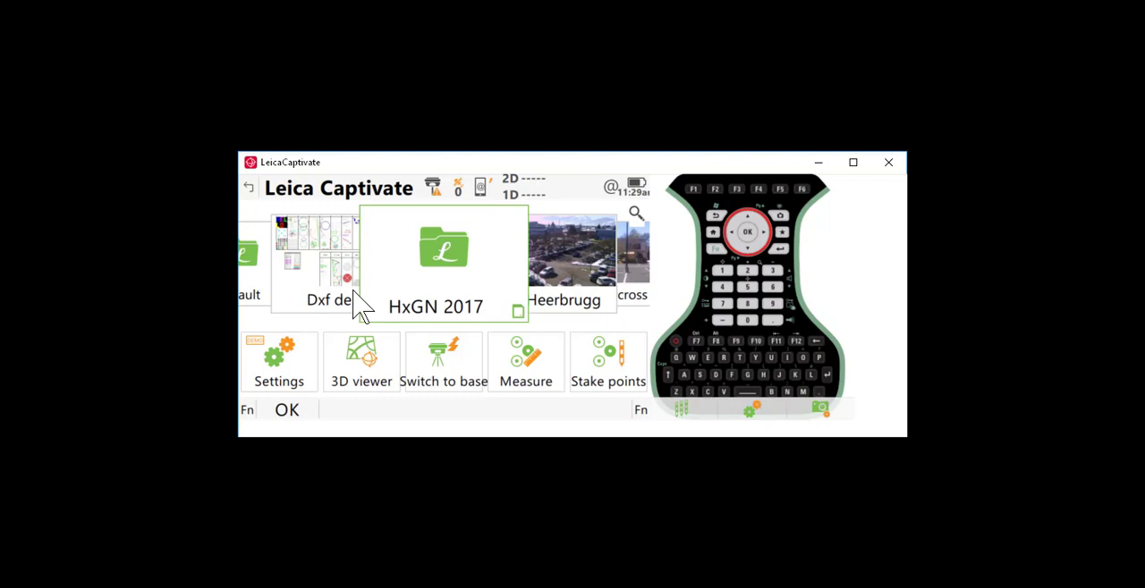
{"action": "mouse_move", "coordinate": [599, 344]}
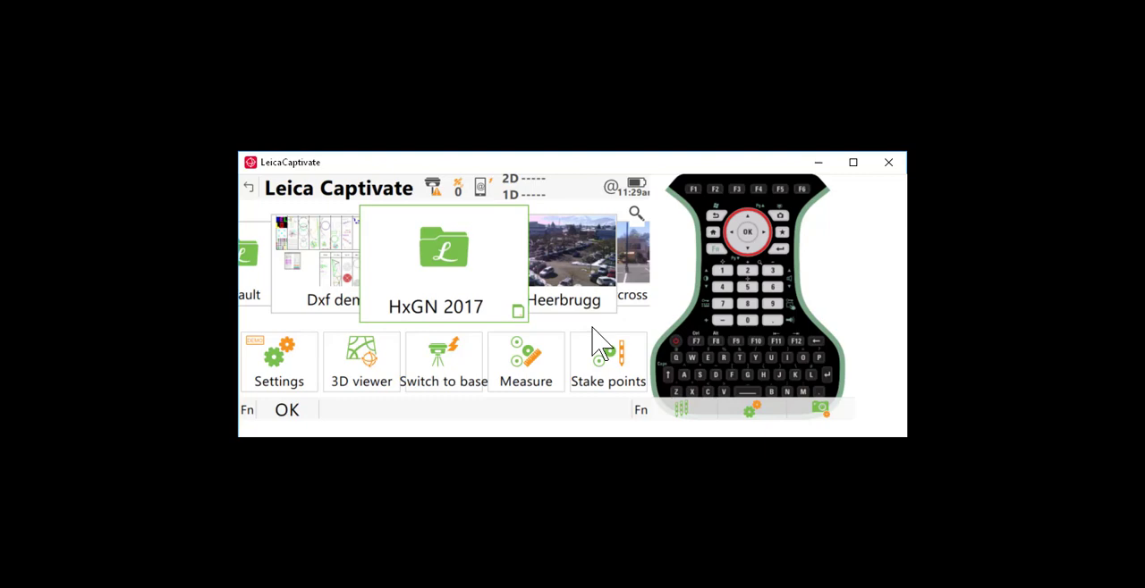
{"action": "mouse_move", "coordinate": [621, 295]}
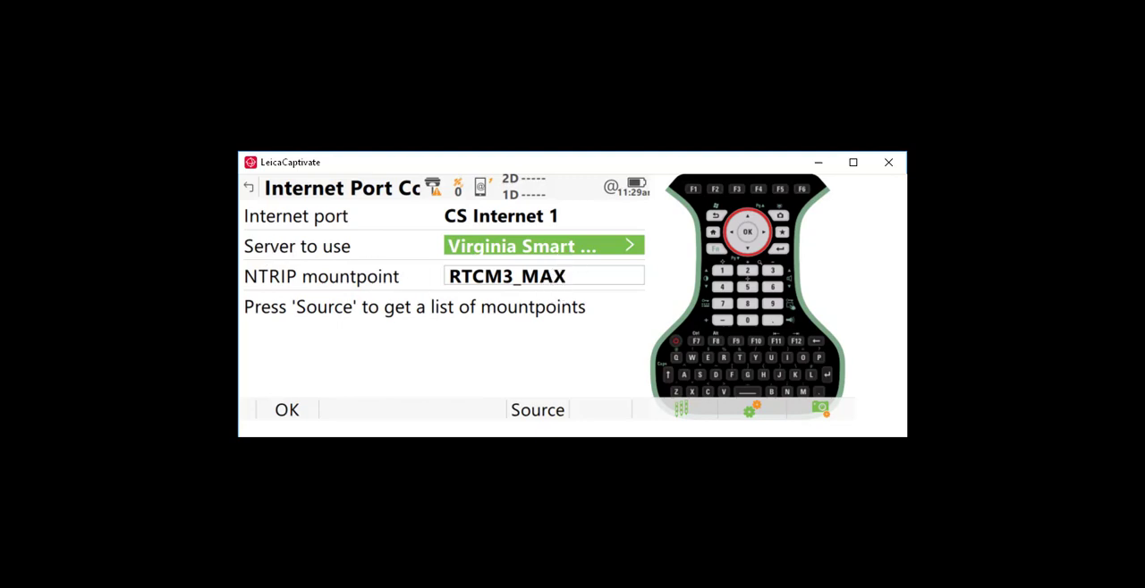
{"action": "left_click", "coordinate": [543, 246]}
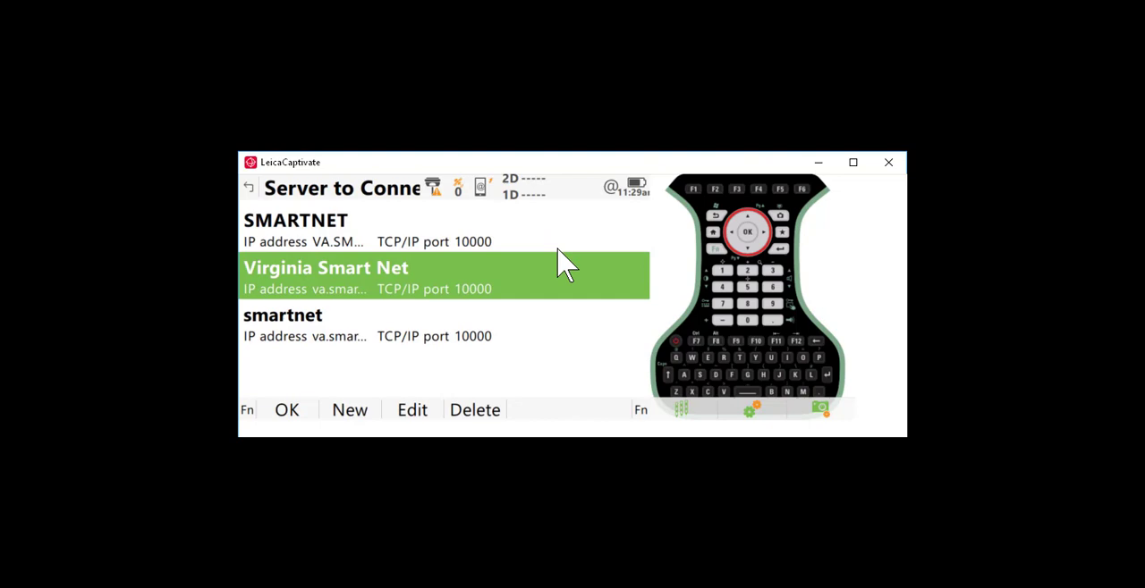
{"action": "mouse_move", "coordinate": [395, 321]}
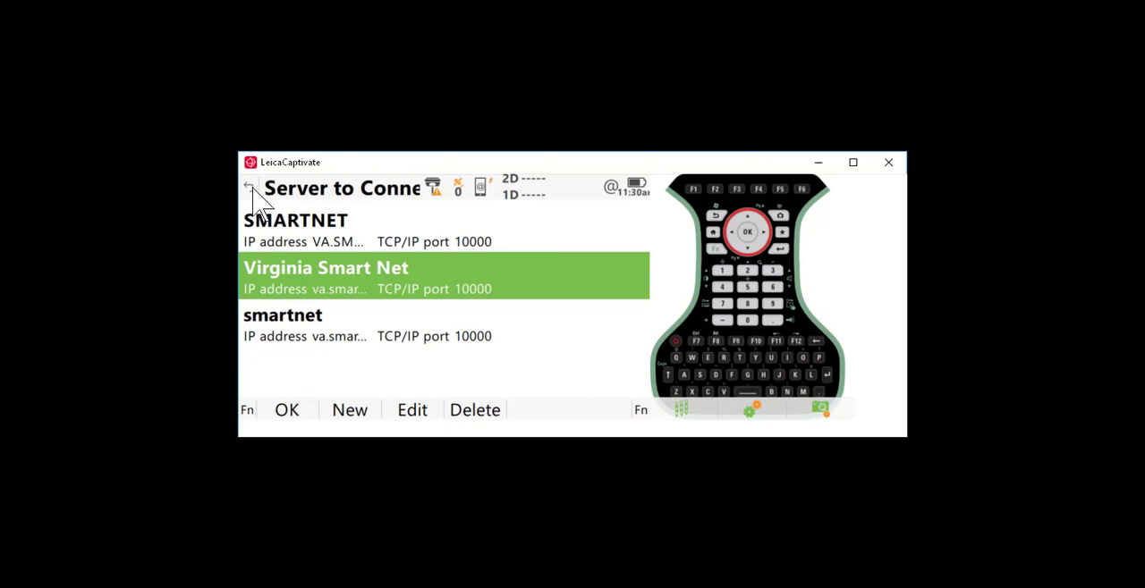
{"action": "mouse_move", "coordinate": [257, 195]}
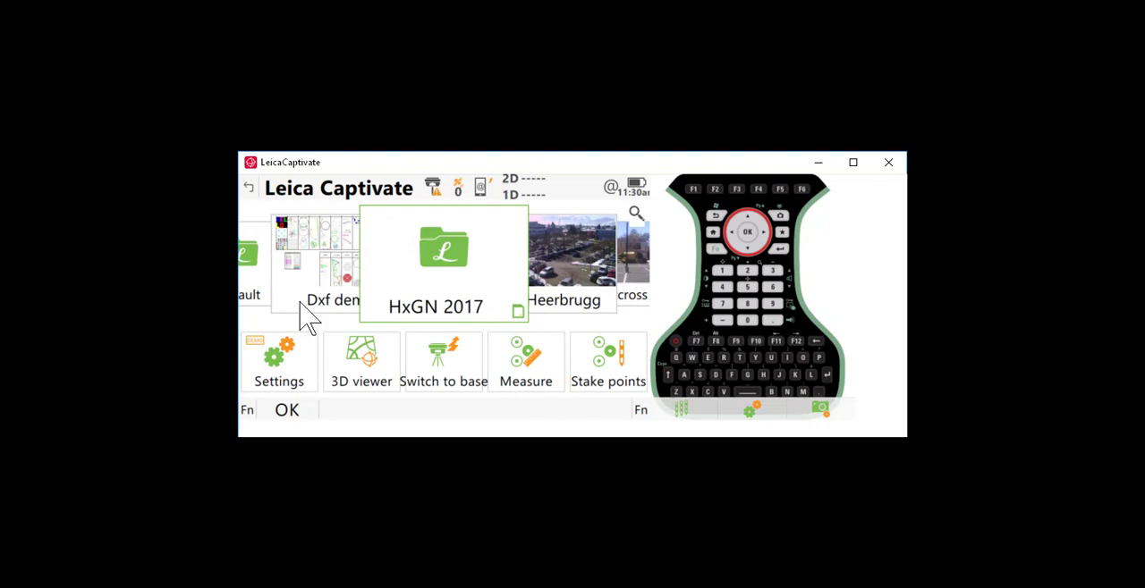
{"action": "mouse_move", "coordinate": [483, 398]}
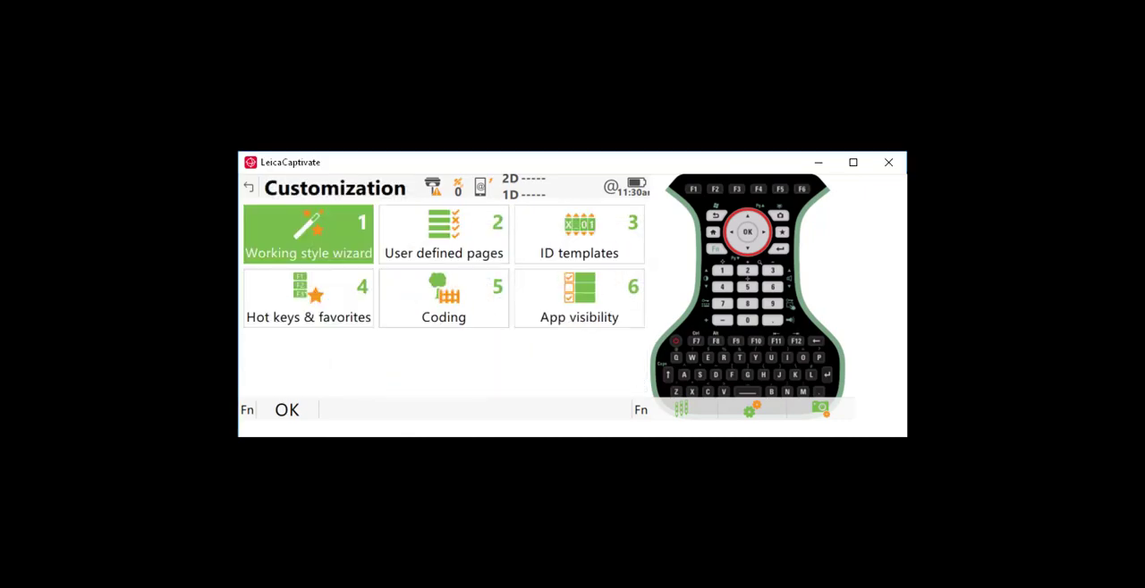
In Hot keys & favorites set F11 to GS - RTK settings and F12 to GS - Change server, then save
{"action": "left_click", "coordinate": [307, 298]}
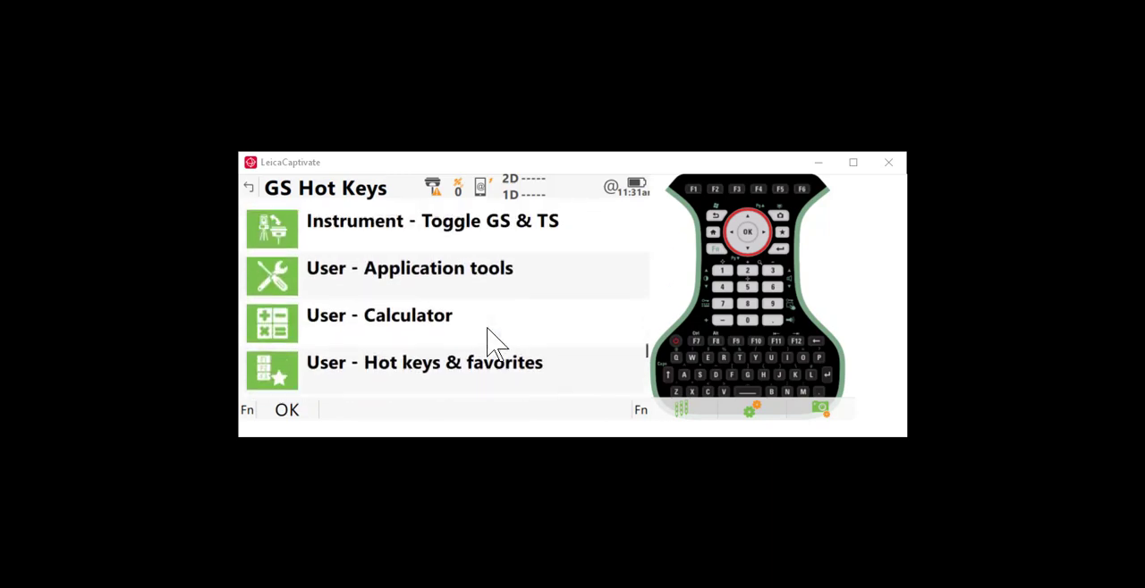
{"action": "scroll", "scroll_direction": "down", "scroll_amount": 3}
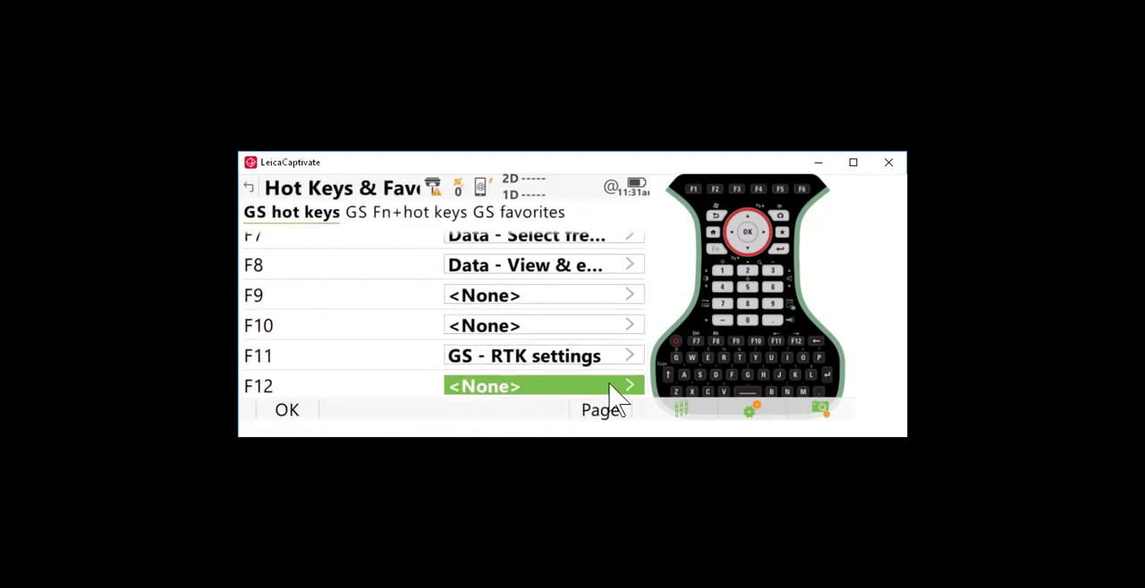
{"action": "left_click", "coordinate": [541, 386]}
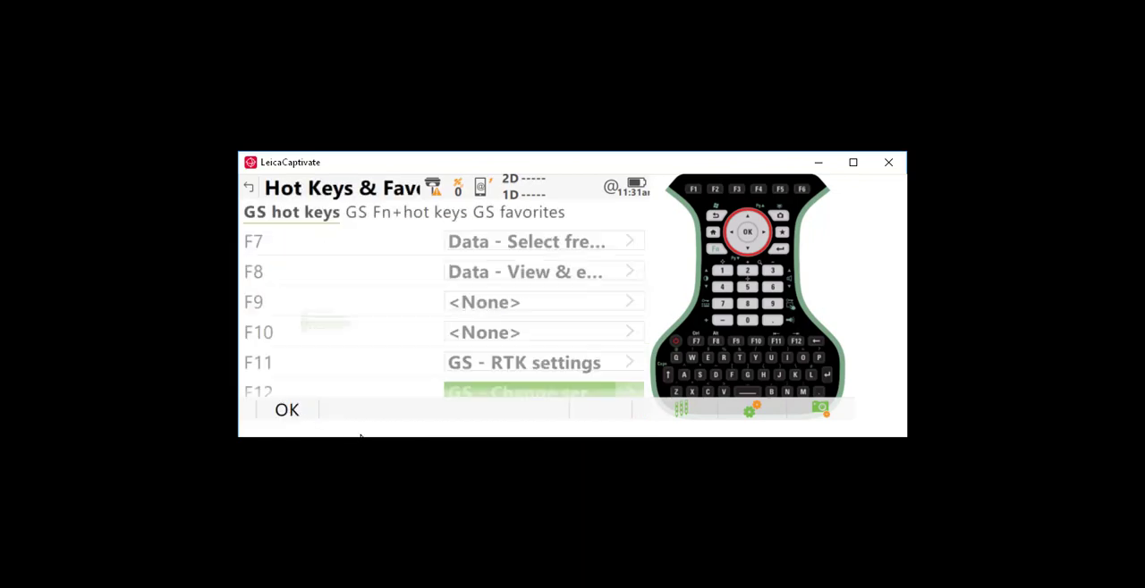
{"action": "left_click", "coordinate": [286, 410]}
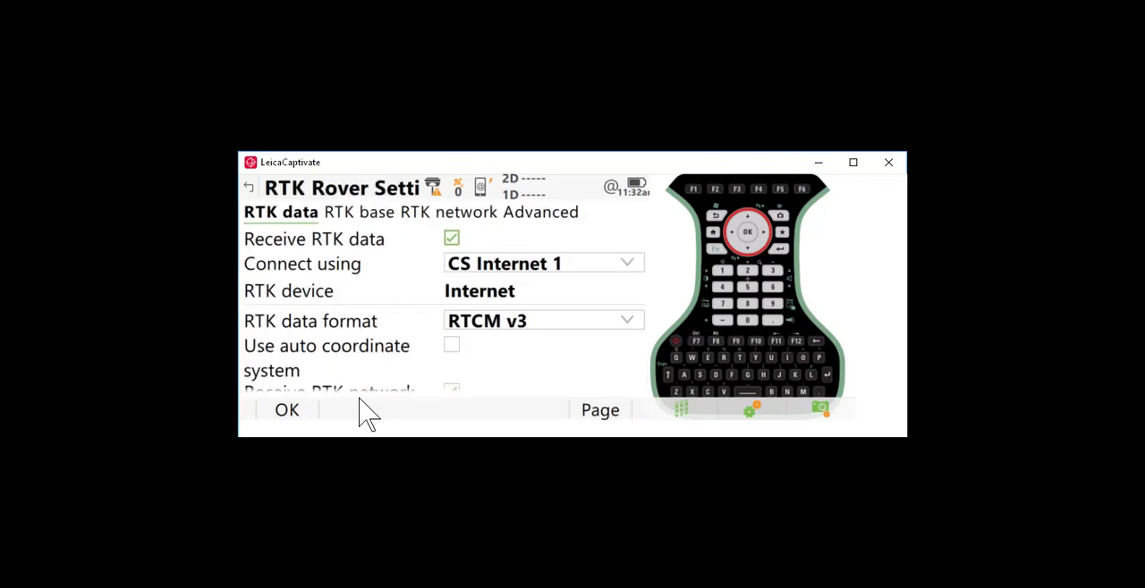
Set the RTK network type to Nearest via the F11 RTK settings
{"action": "left_click", "coordinate": [447, 212]}
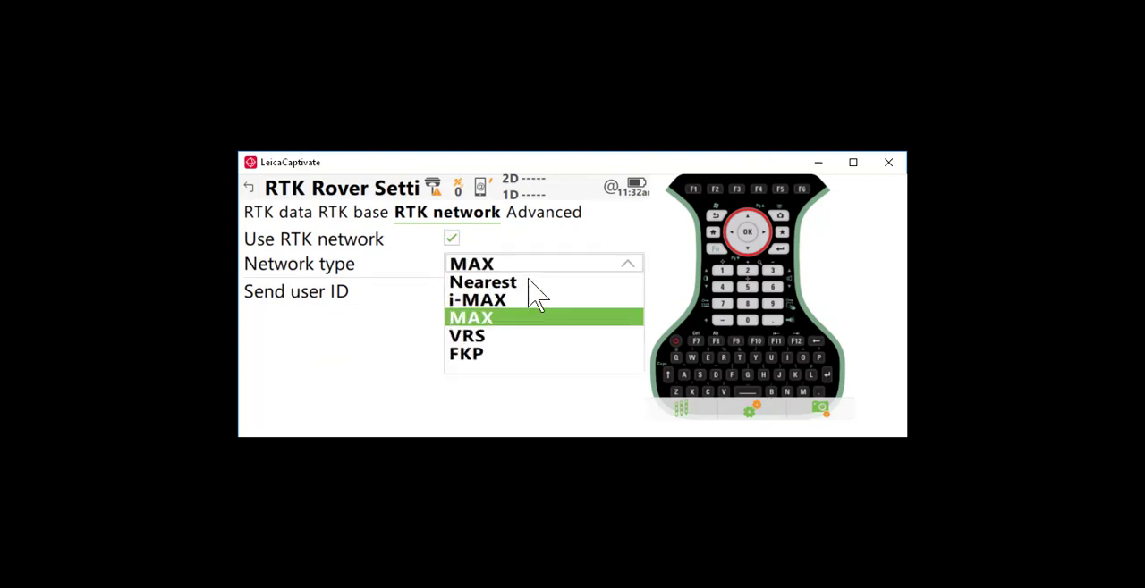
{"action": "left_click", "coordinate": [483, 282]}
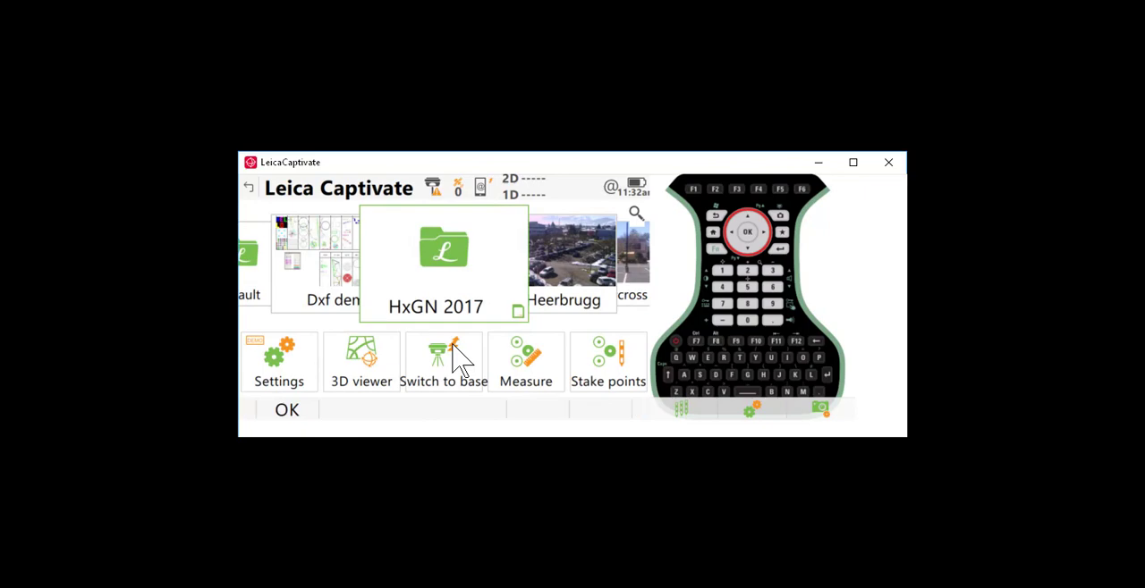
Open the Virginia Smart Net server for editing and review its NTRIP login details
{"action": "left_click", "coordinate": [443, 362]}
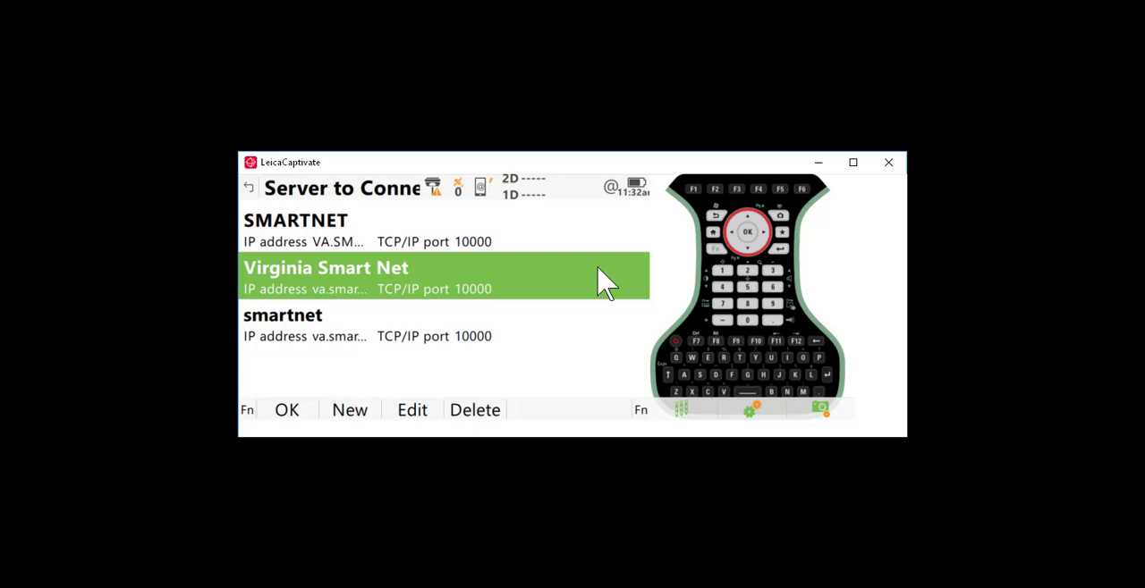
{"action": "left_click", "coordinate": [411, 409]}
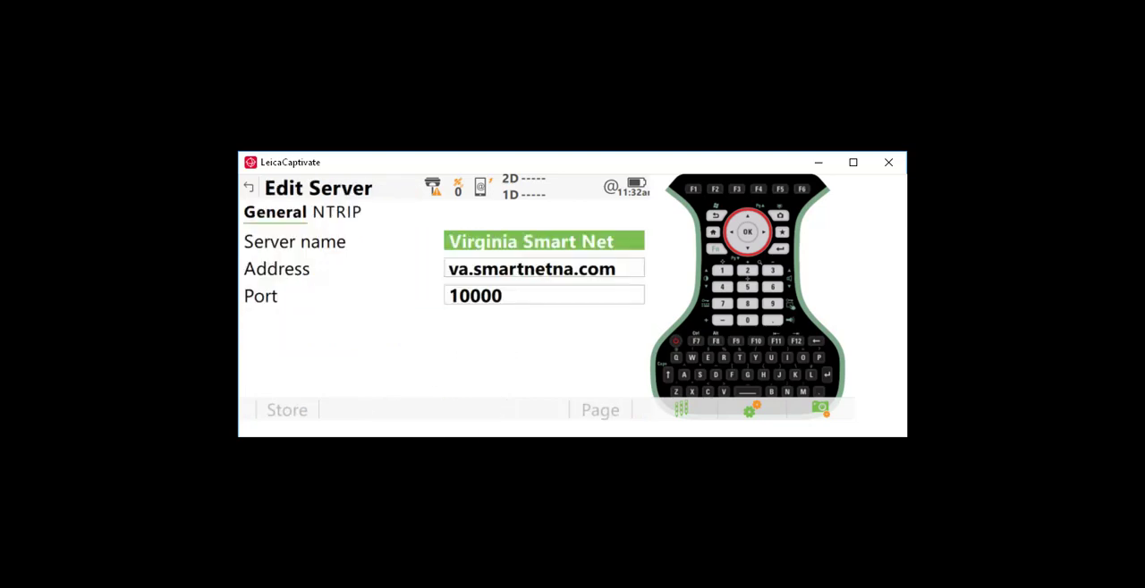
{"action": "left_click", "coordinate": [337, 212]}
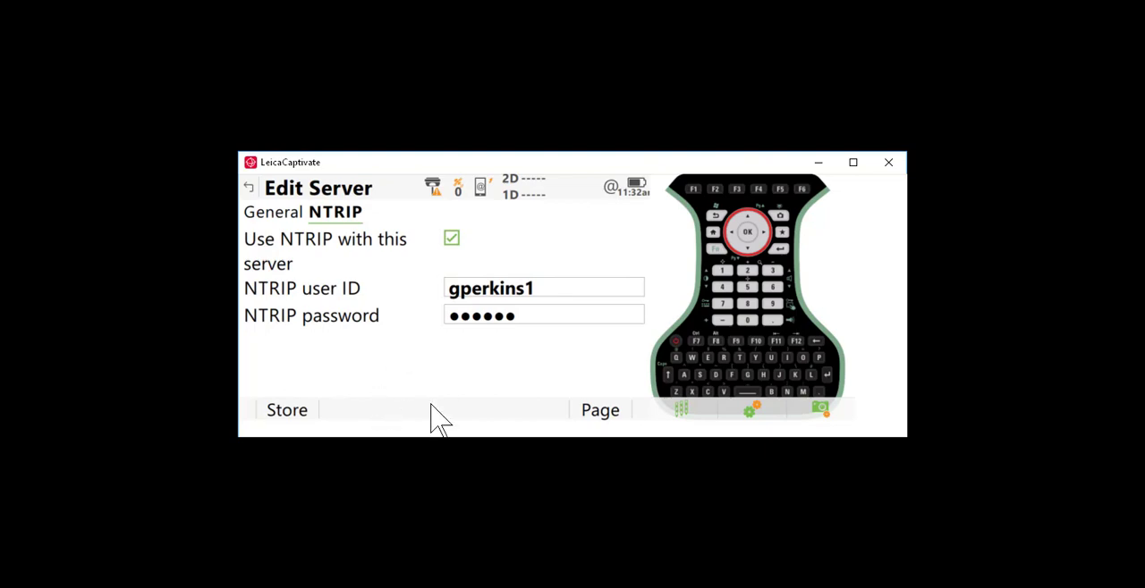
{"action": "mouse_move", "coordinate": [572, 416]}
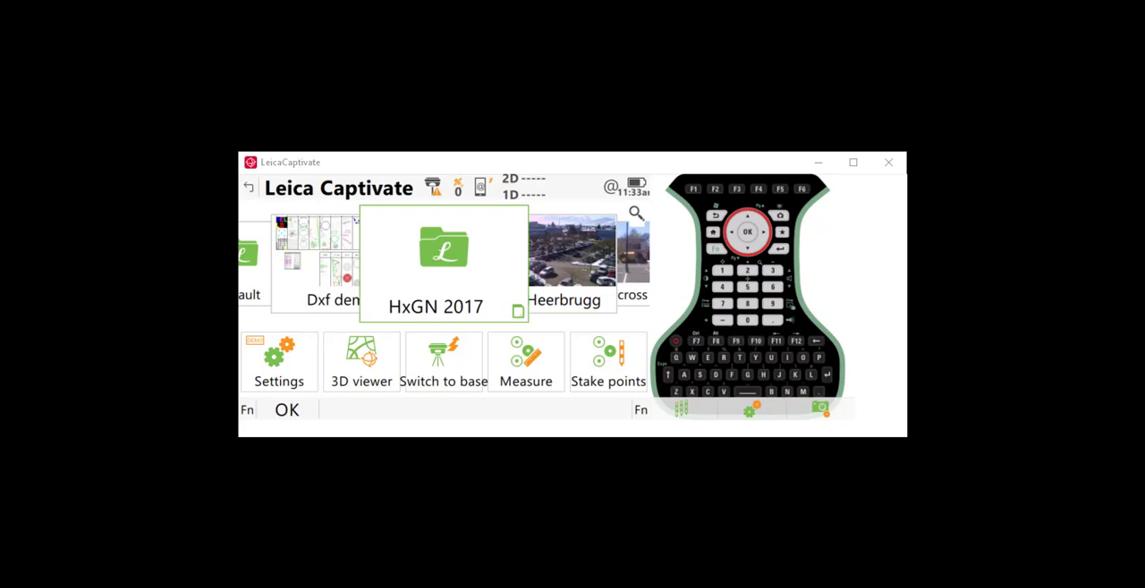
{"action": "mouse_move", "coordinate": [336, 421]}
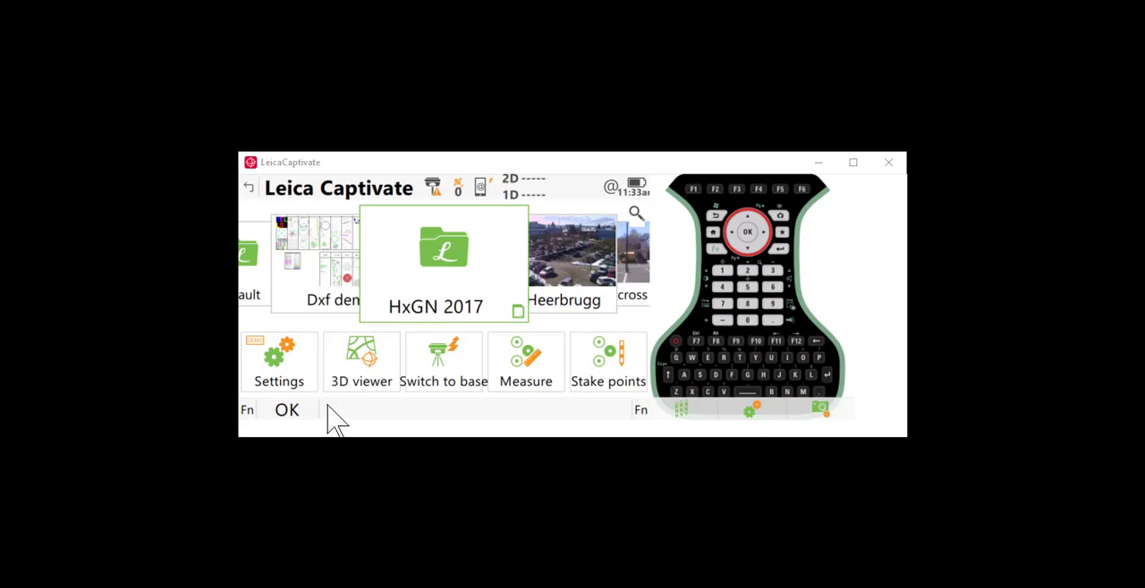
{"action": "left_click", "coordinate": [278, 362]}
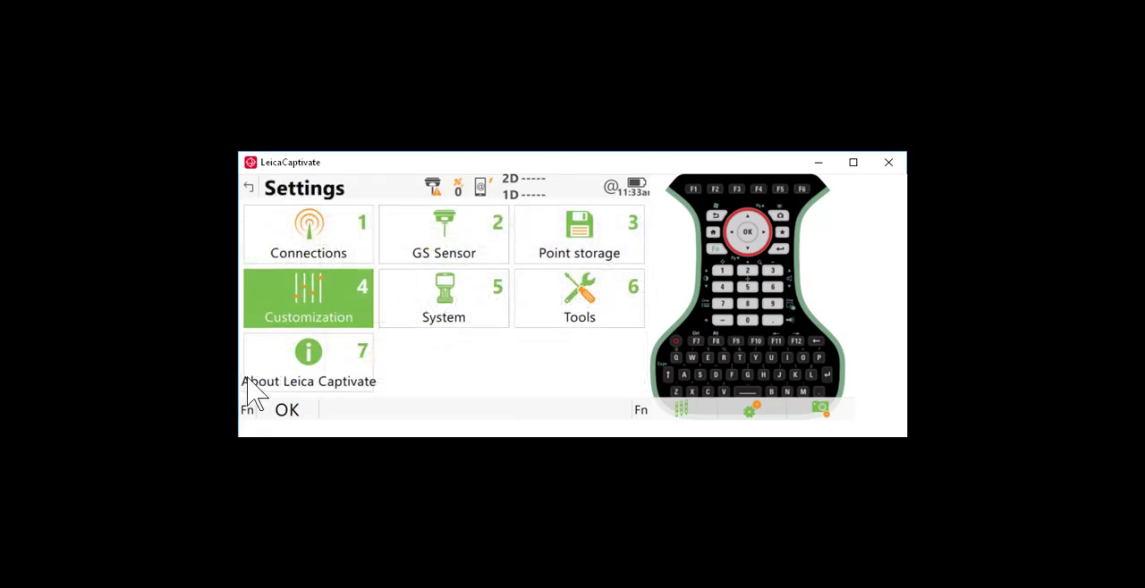
{"action": "left_click", "coordinate": [308, 235]}
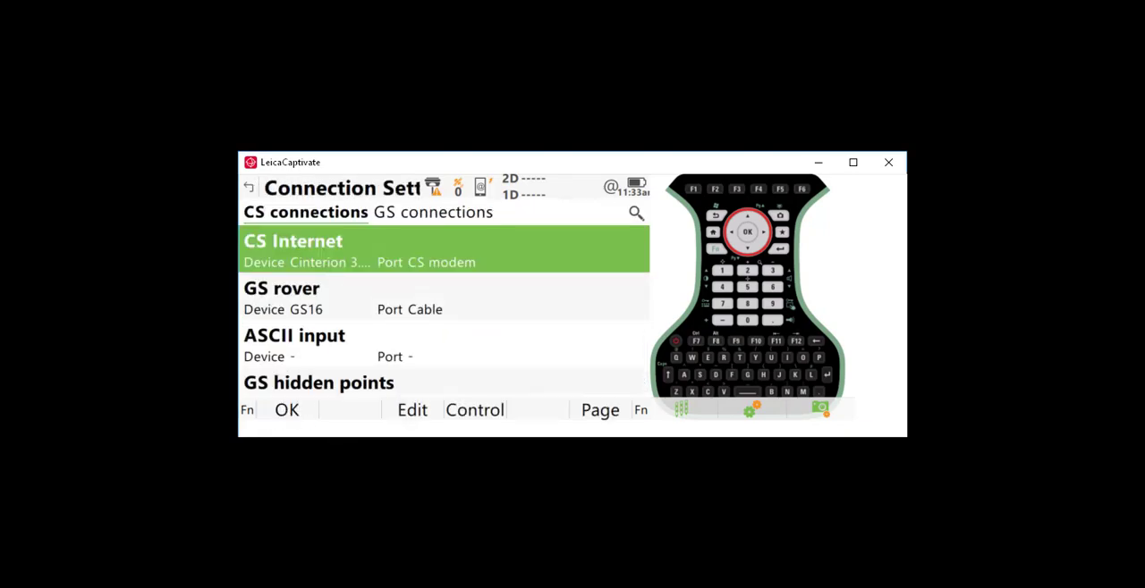
{"action": "mouse_move", "coordinate": [411, 237]}
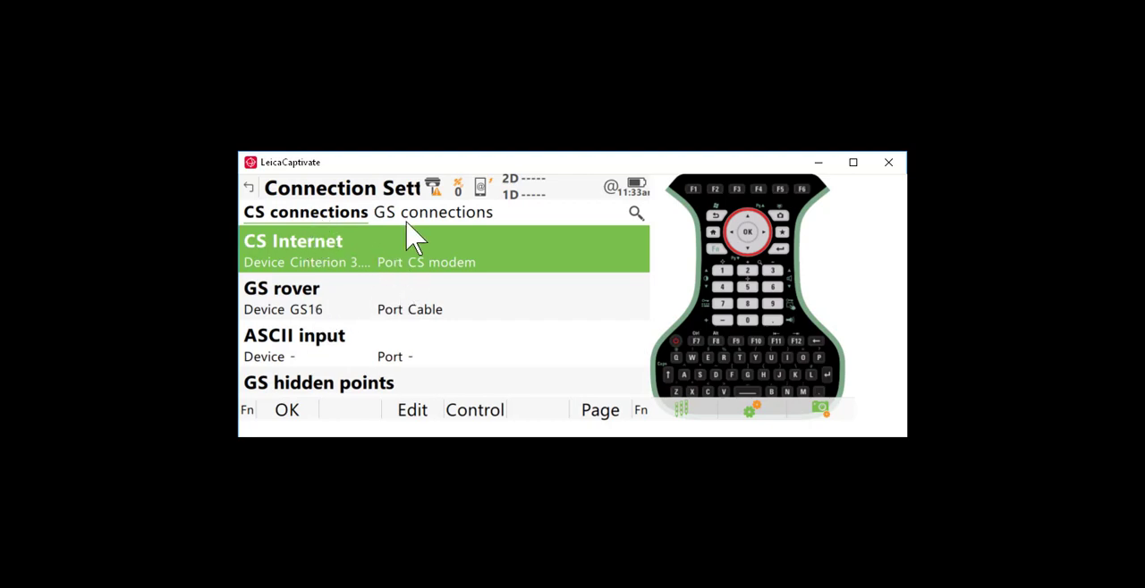
{"action": "left_click", "coordinate": [429, 212]}
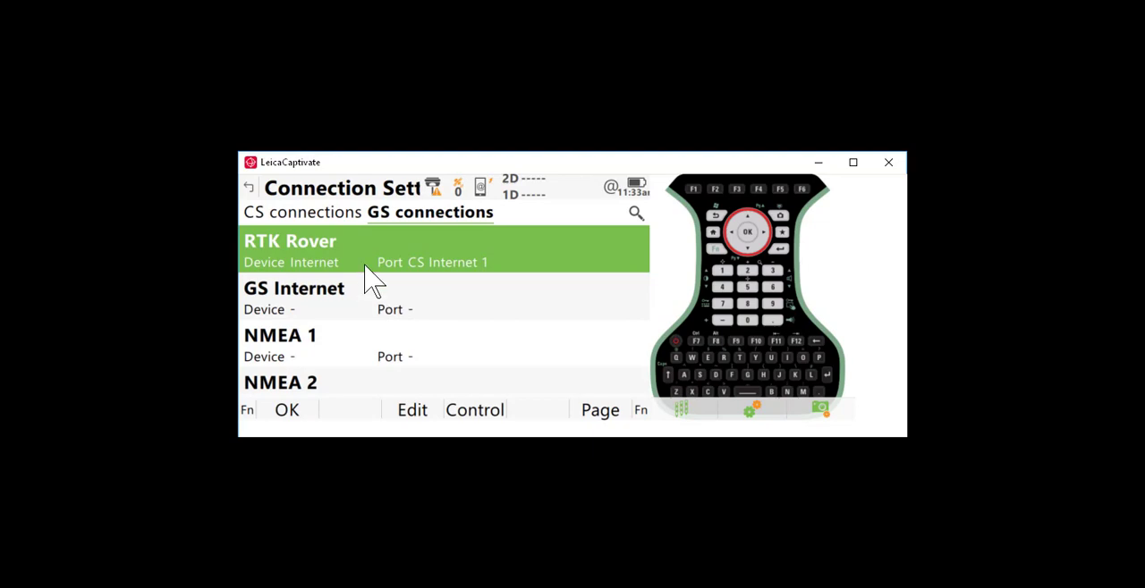
{"action": "mouse_move", "coordinate": [411, 413]}
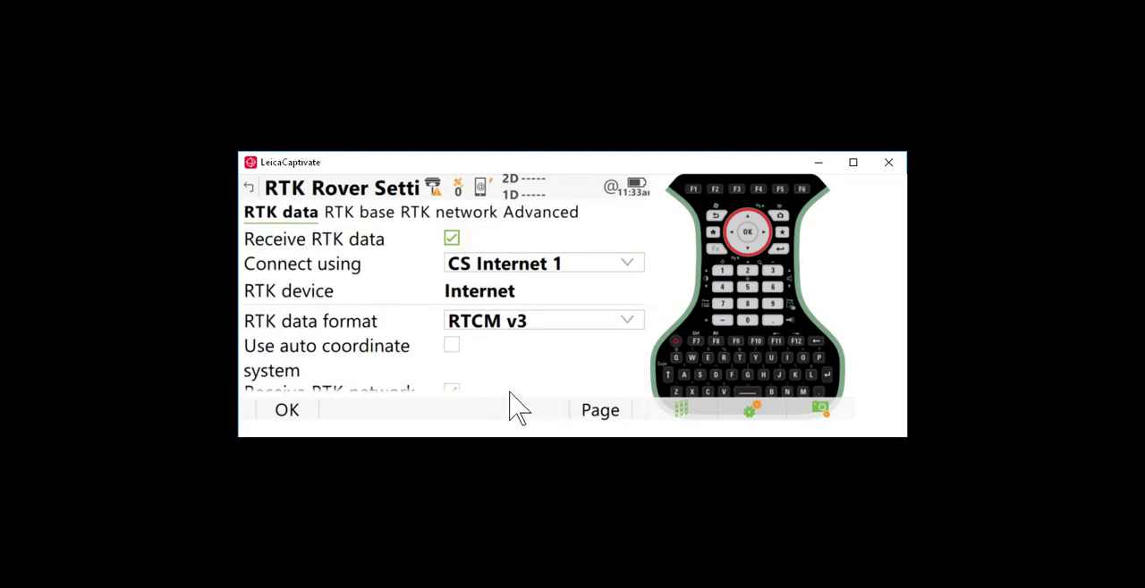
{"action": "left_click", "coordinate": [446, 211]}
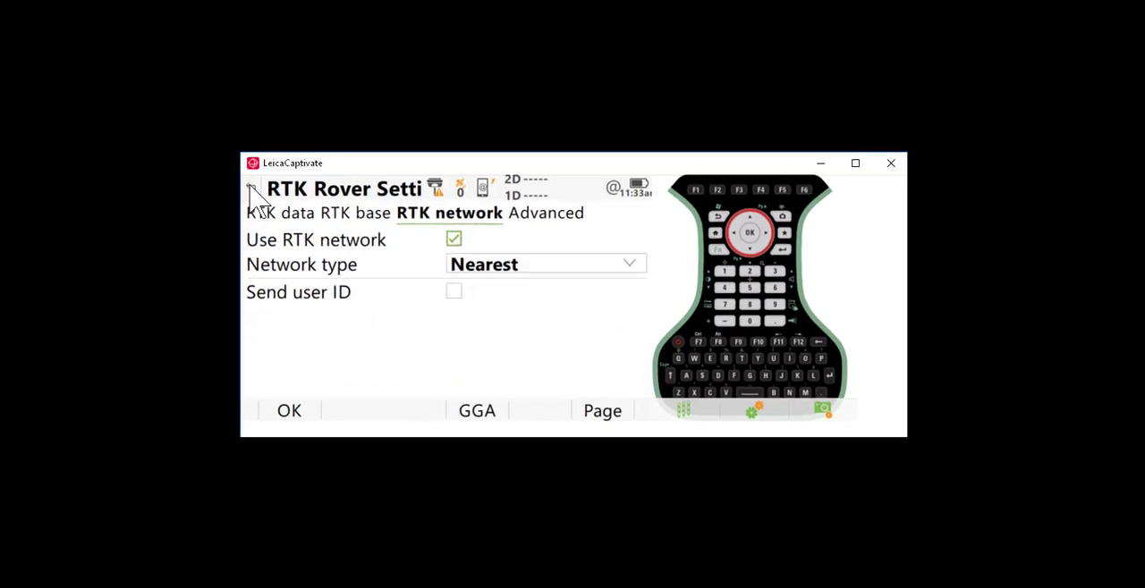
{"action": "left_click", "coordinate": [251, 189]}
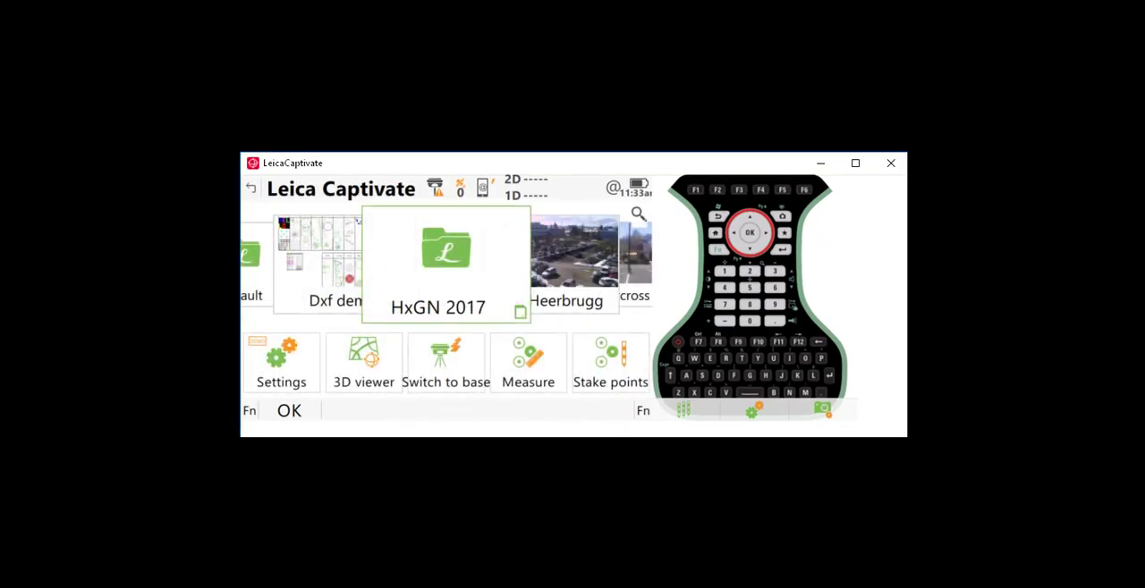
Navigate Settings > Connections > All other connections to edit the Virginia Smart Net server's NTRIP page
{"action": "left_click", "coordinate": [280, 362]}
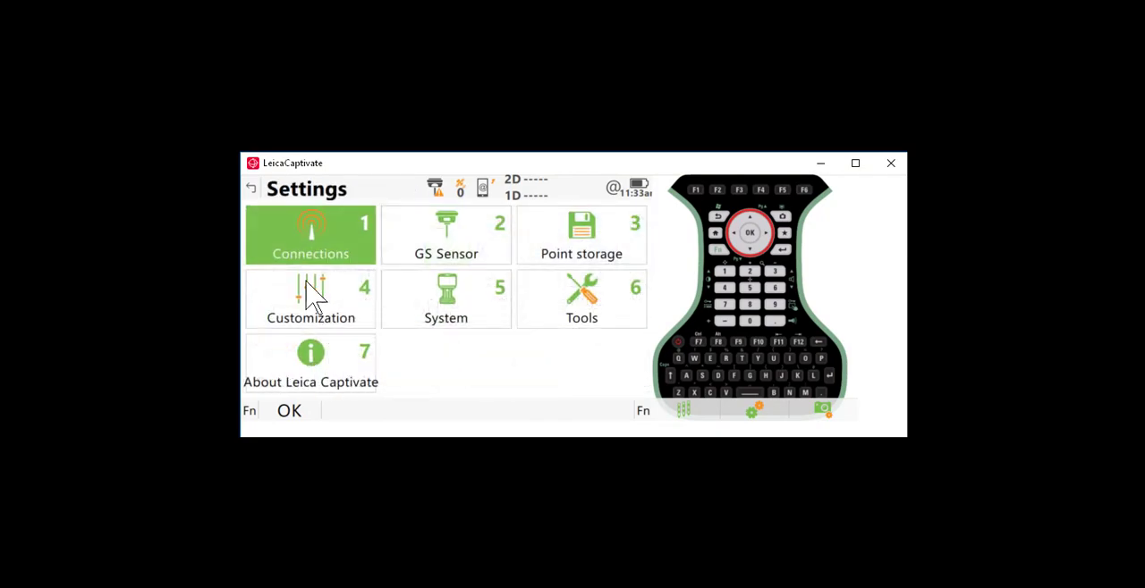
{"action": "left_click", "coordinate": [311, 235]}
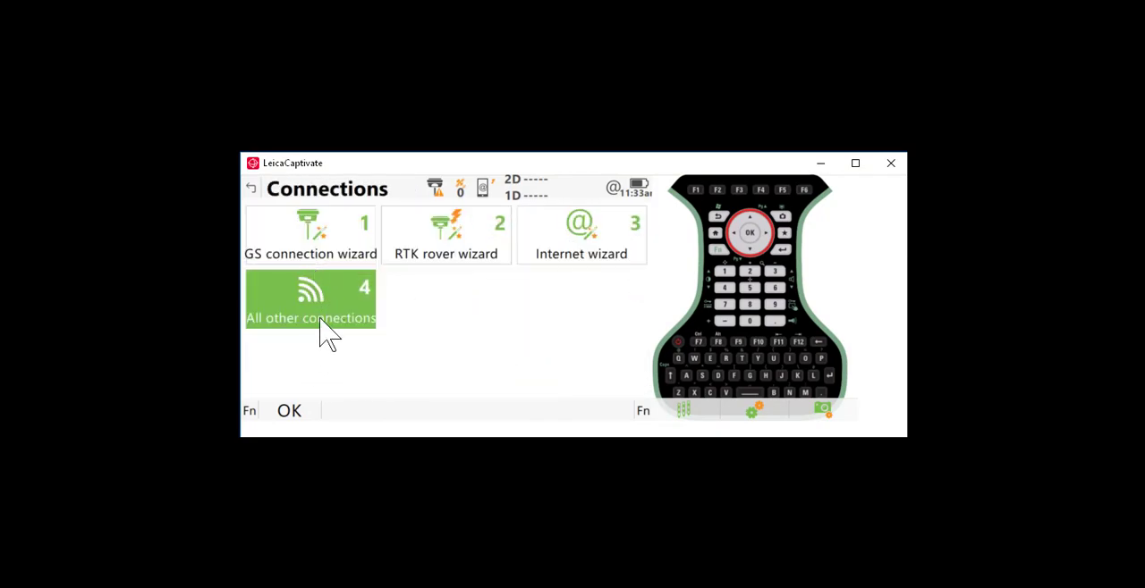
{"action": "left_click", "coordinate": [310, 300]}
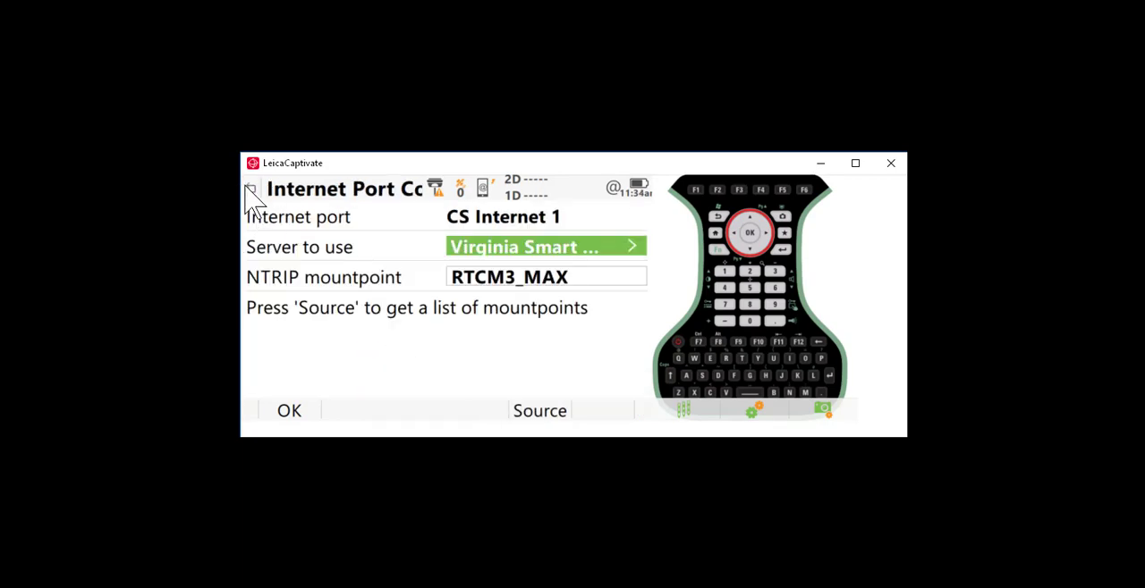
{"action": "left_click", "coordinate": [251, 189]}
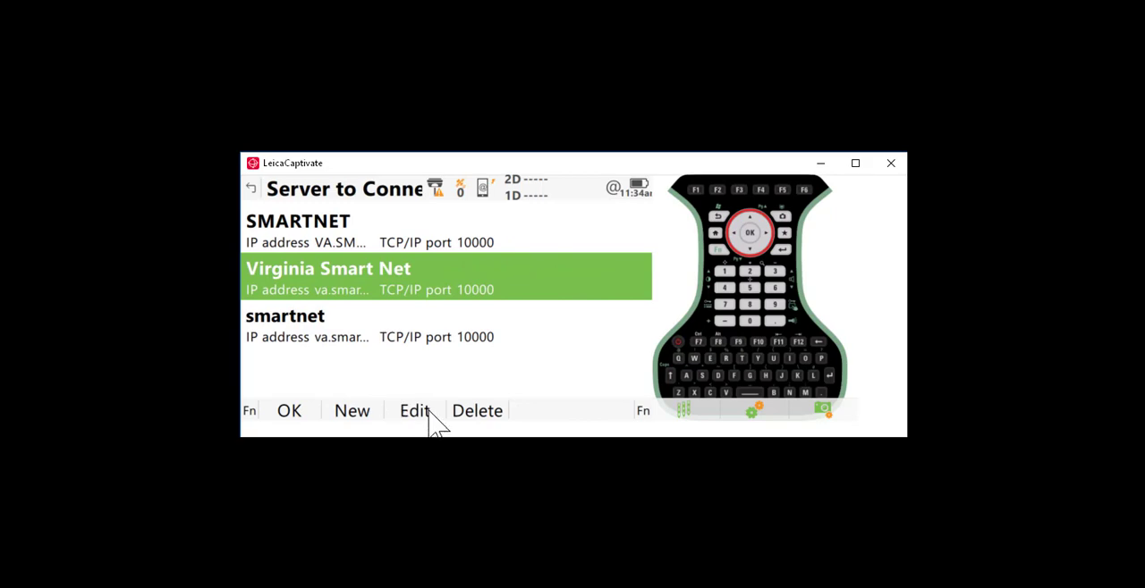
{"action": "left_click", "coordinate": [414, 410]}
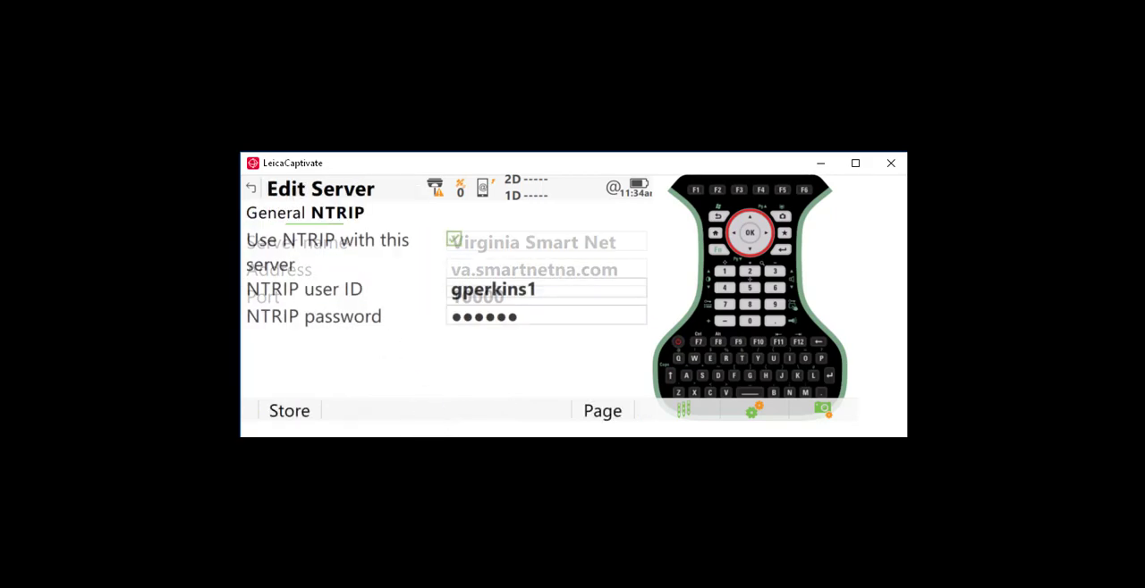